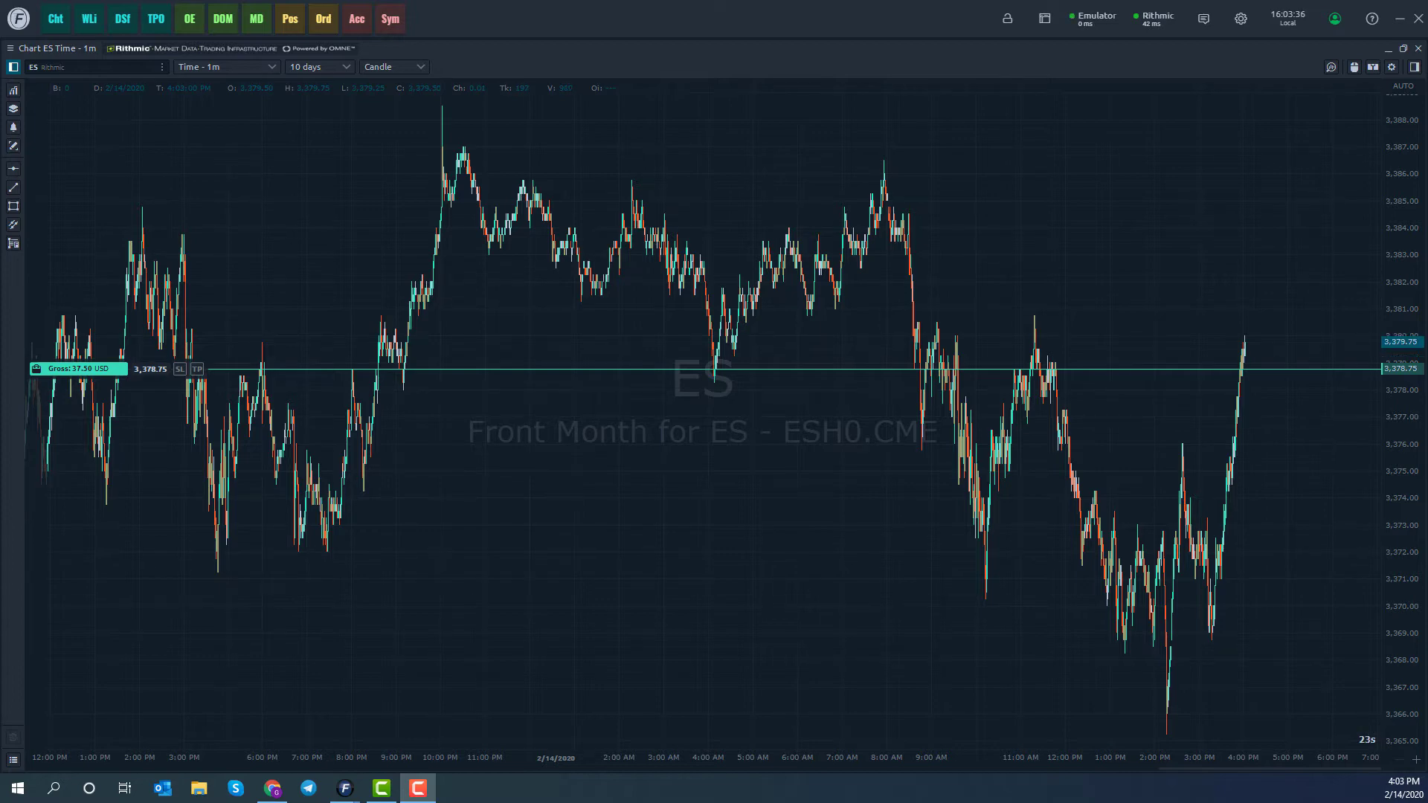
{"action": "mouse_move", "coordinate": [788, 198]}
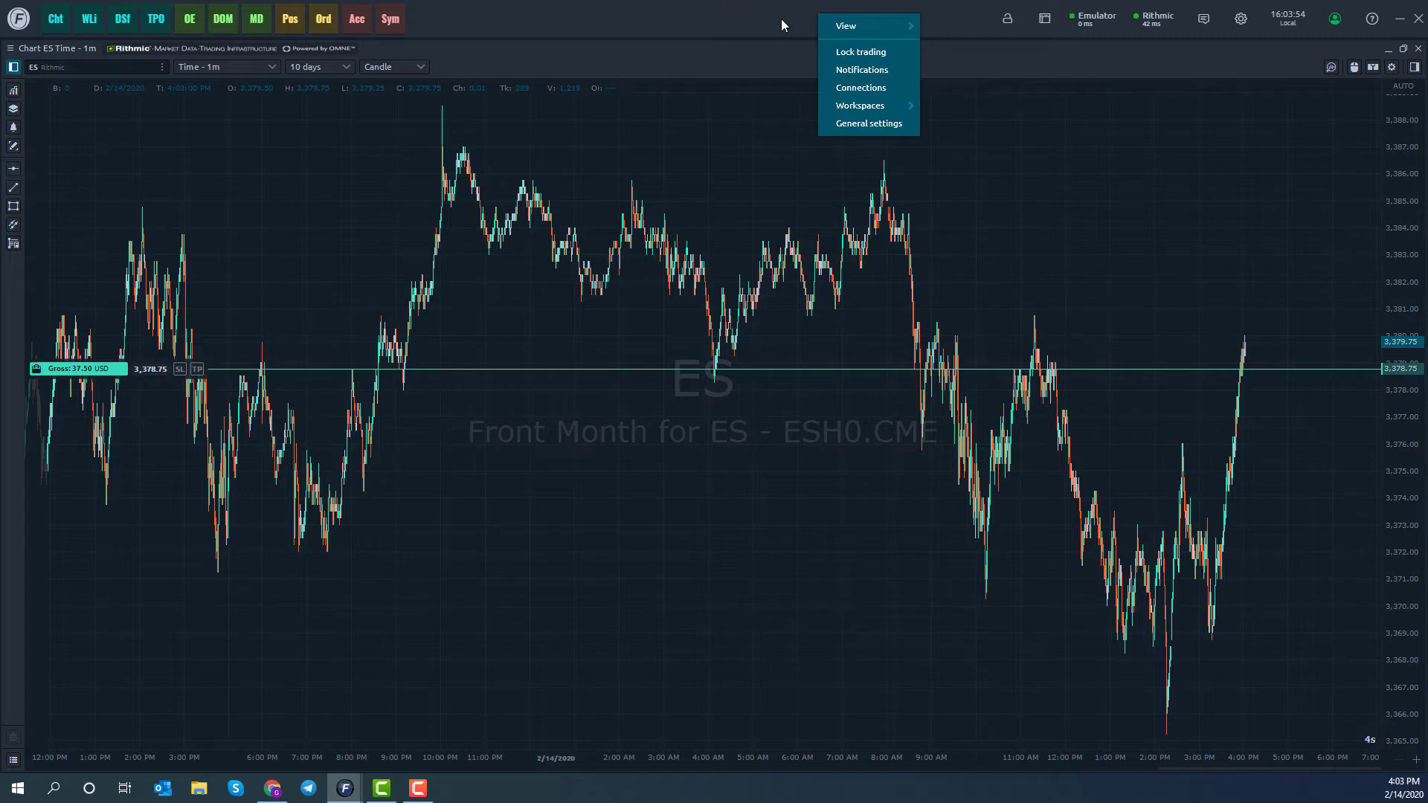
{"action": "mouse_move", "coordinate": [868, 123]}
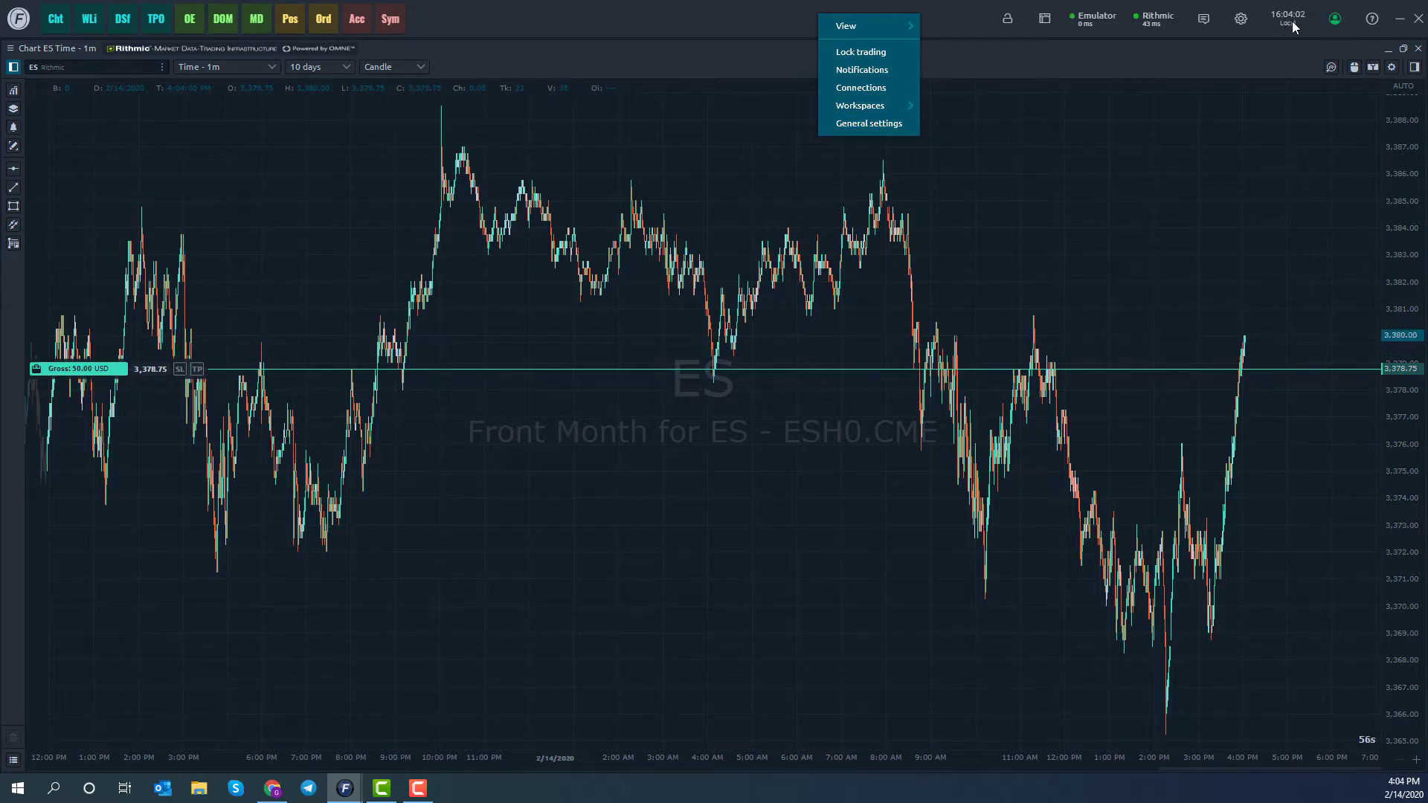
Step: In General settings, switch the platform theme to Dark Autumn, then Dark Forest
{"action": "left_click", "coordinate": [1239, 18]}
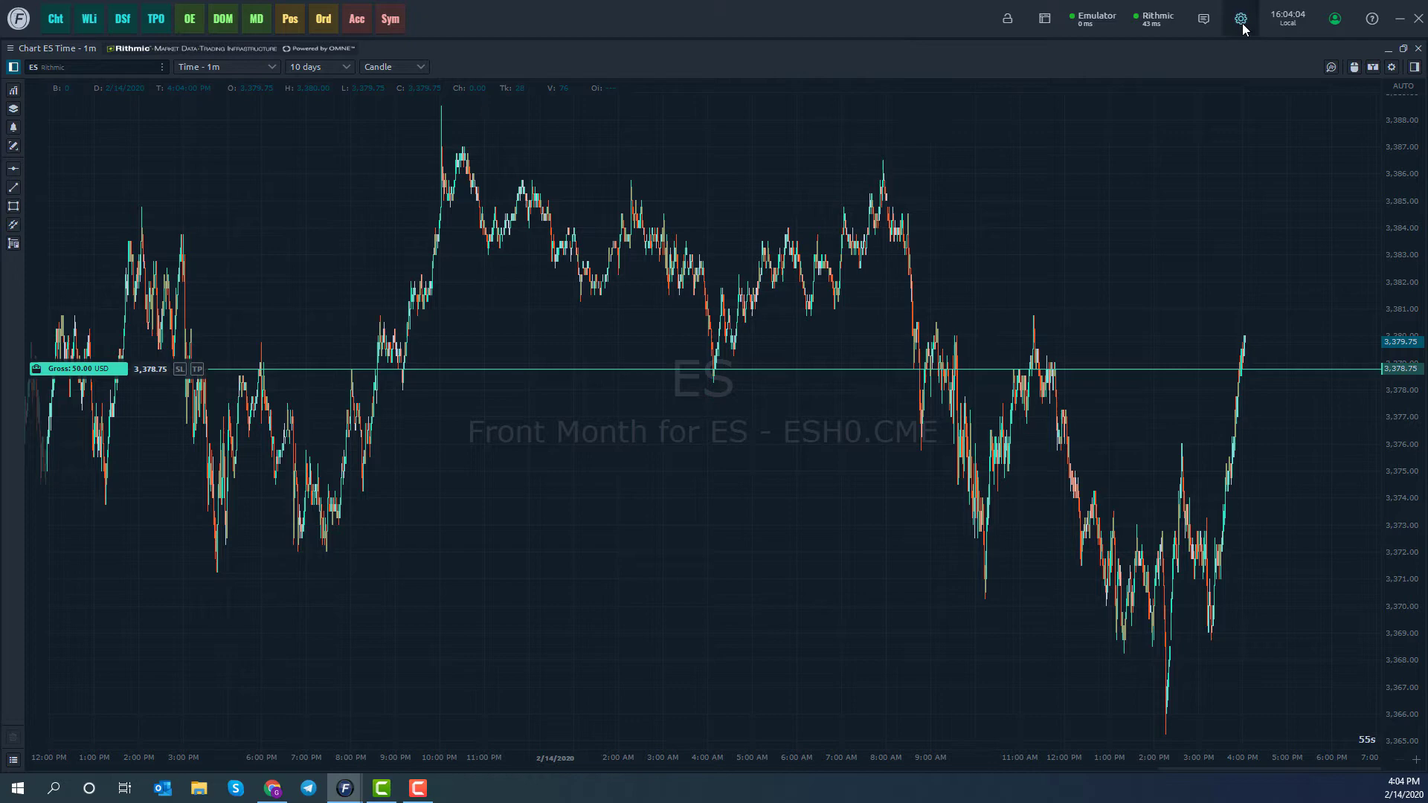
{"action": "left_click", "coordinate": [1239, 18]}
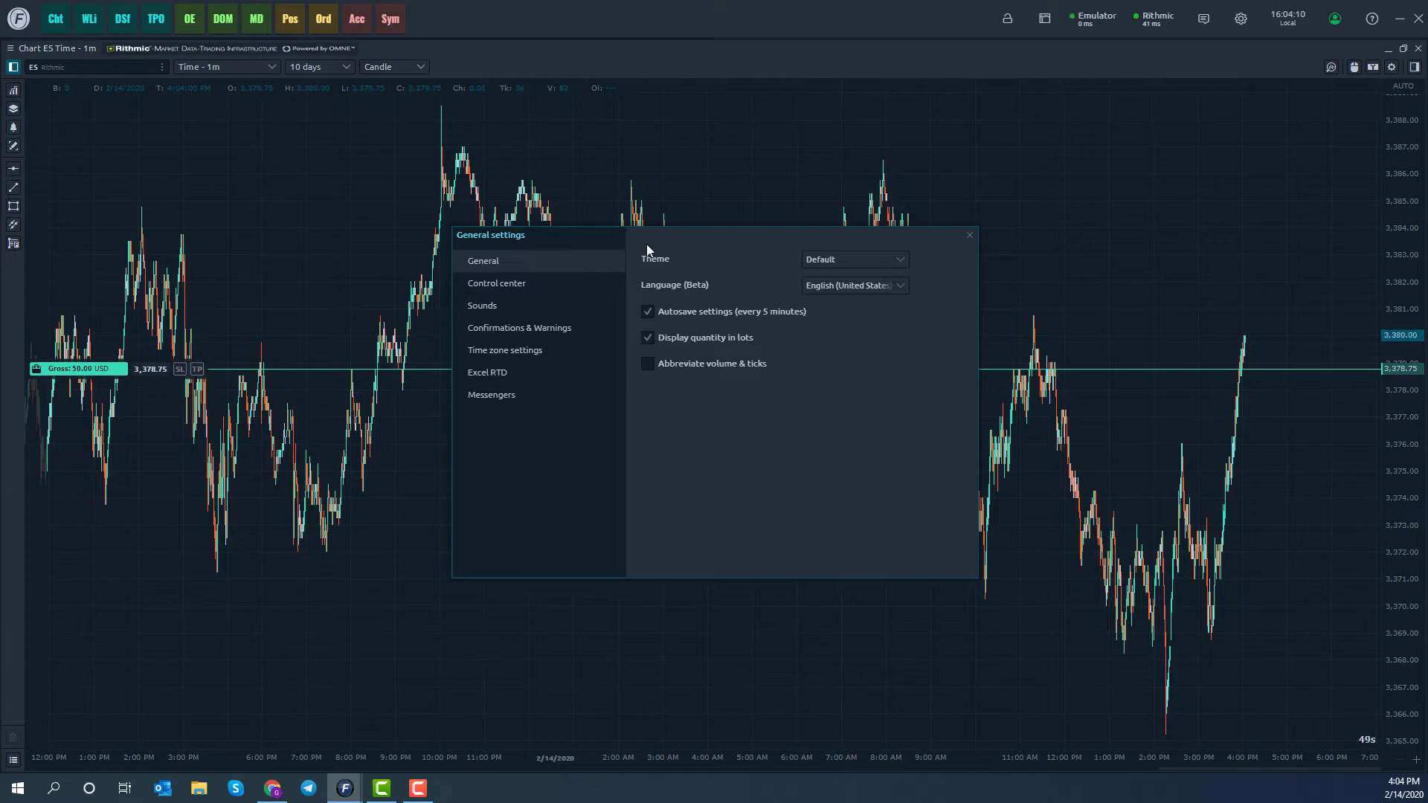
{"action": "mouse_move", "coordinate": [660, 282]}
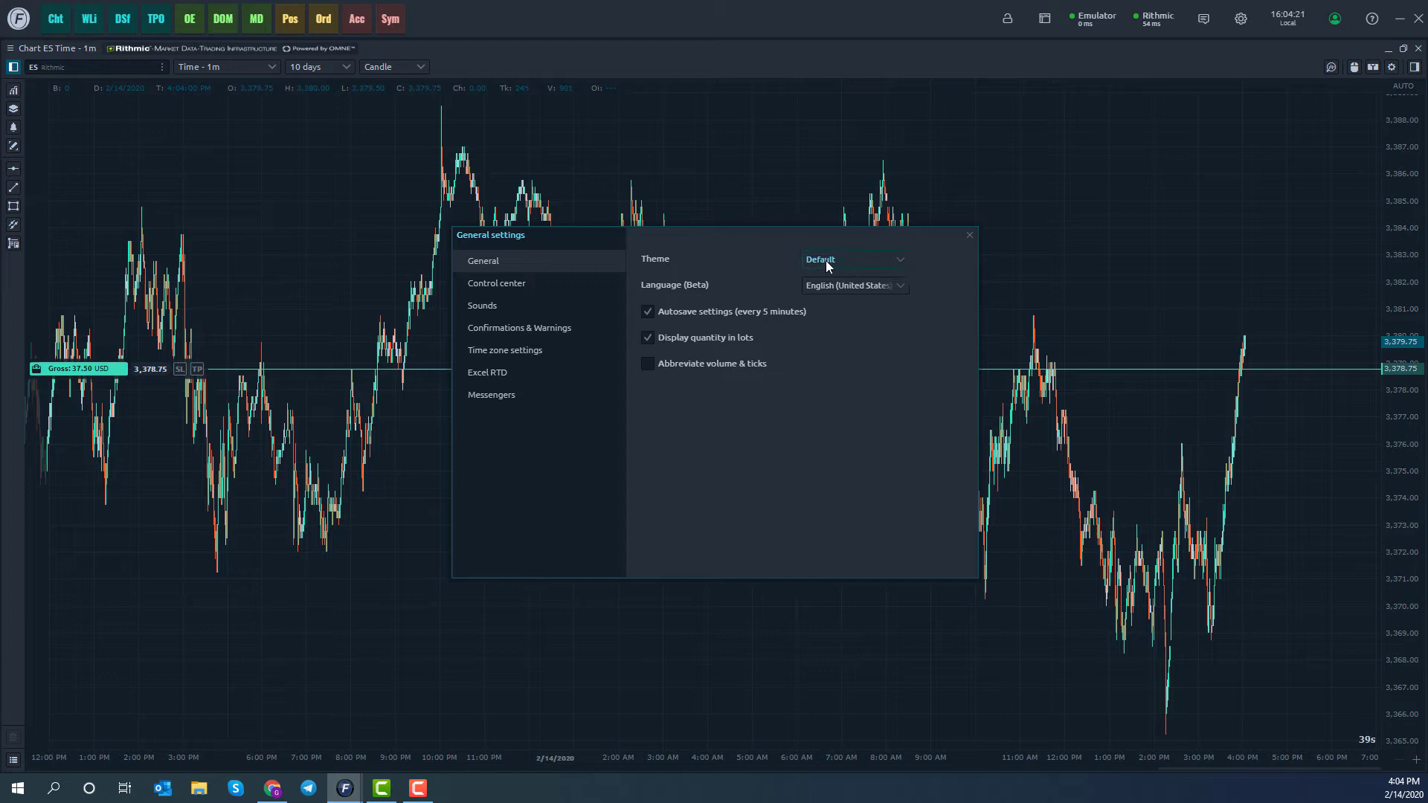
{"action": "left_click", "coordinate": [851, 258]}
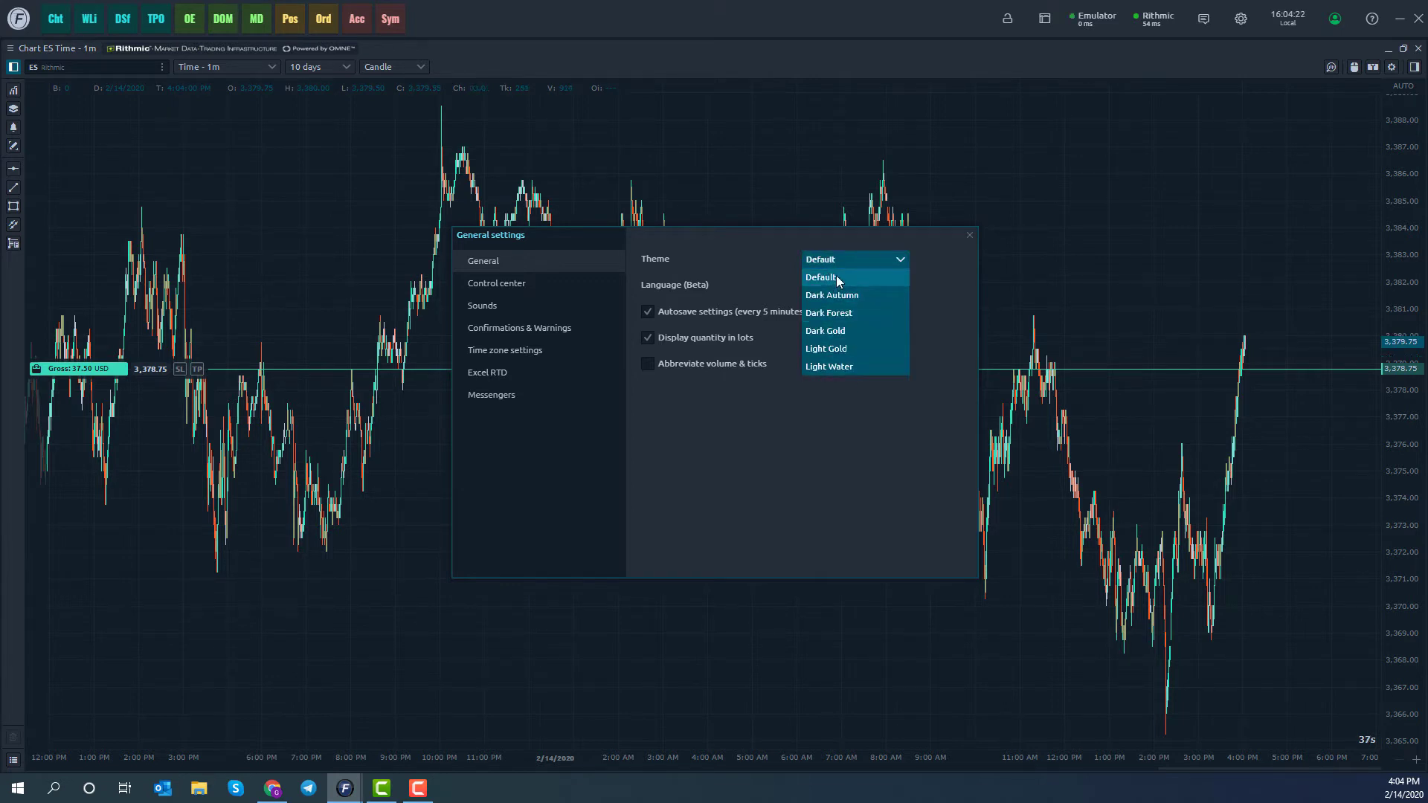
{"action": "left_click", "coordinate": [830, 295]}
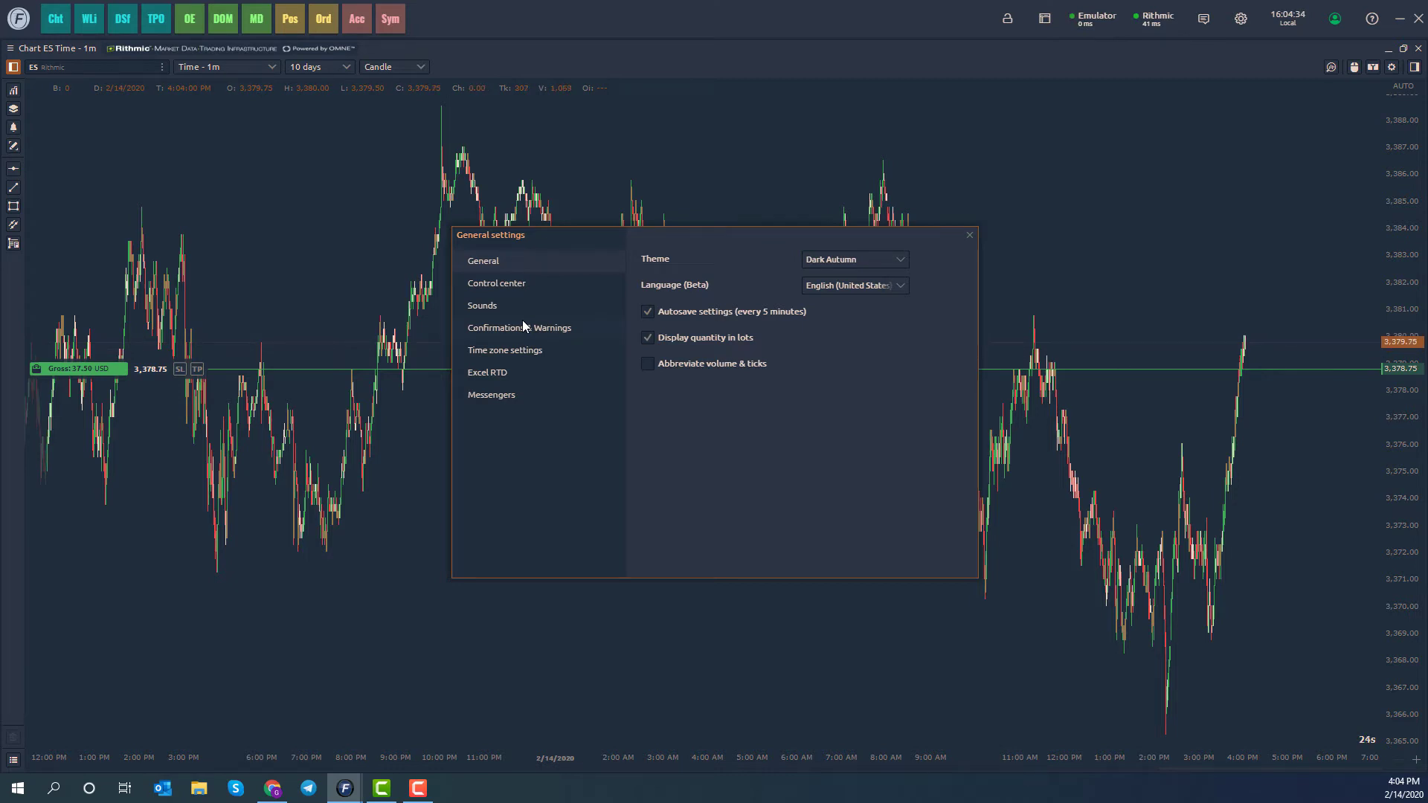
{"action": "left_click", "coordinate": [851, 259]}
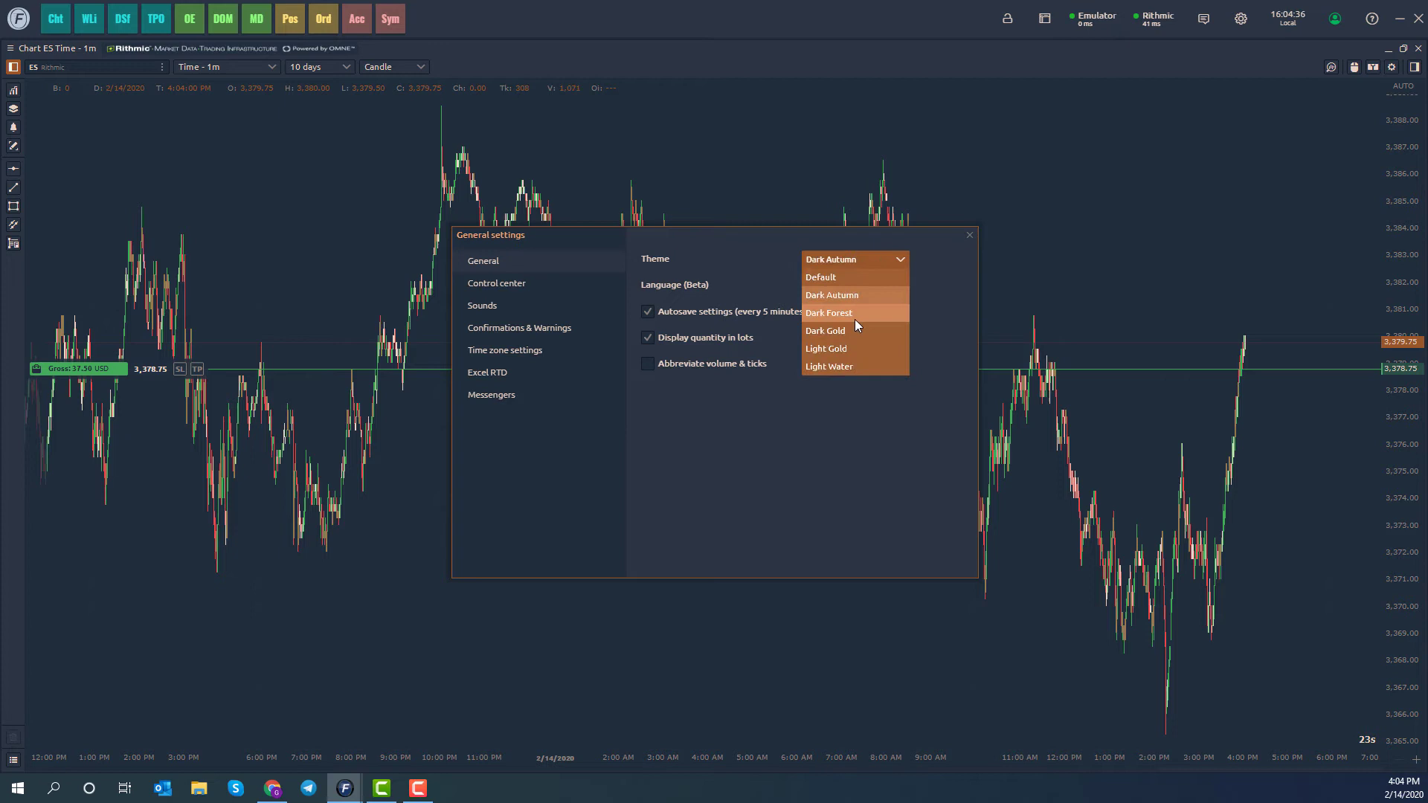
{"action": "left_click", "coordinate": [828, 312]}
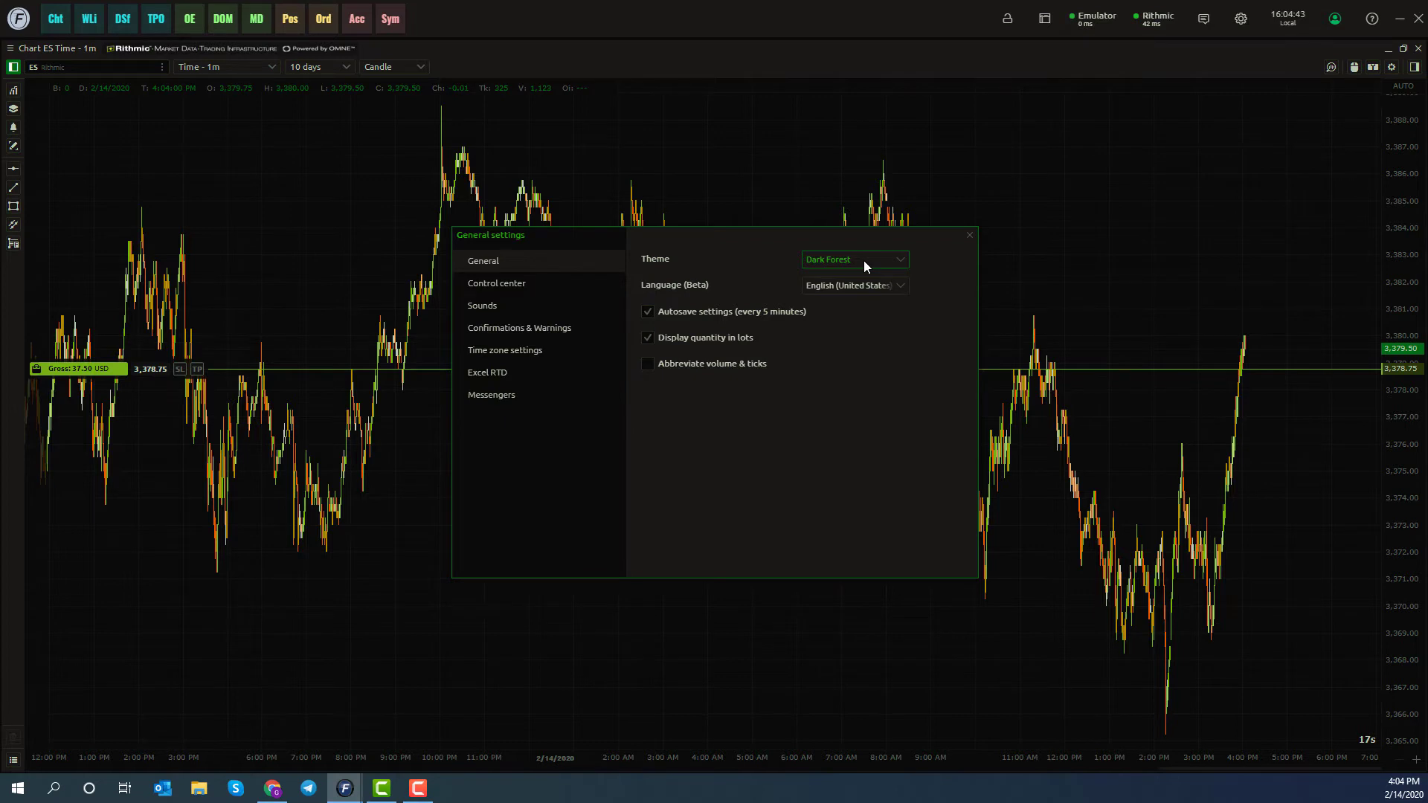
Step: Continue through the presets to Light Gold and finish on Light Water
{"action": "left_click", "coordinate": [853, 258]}
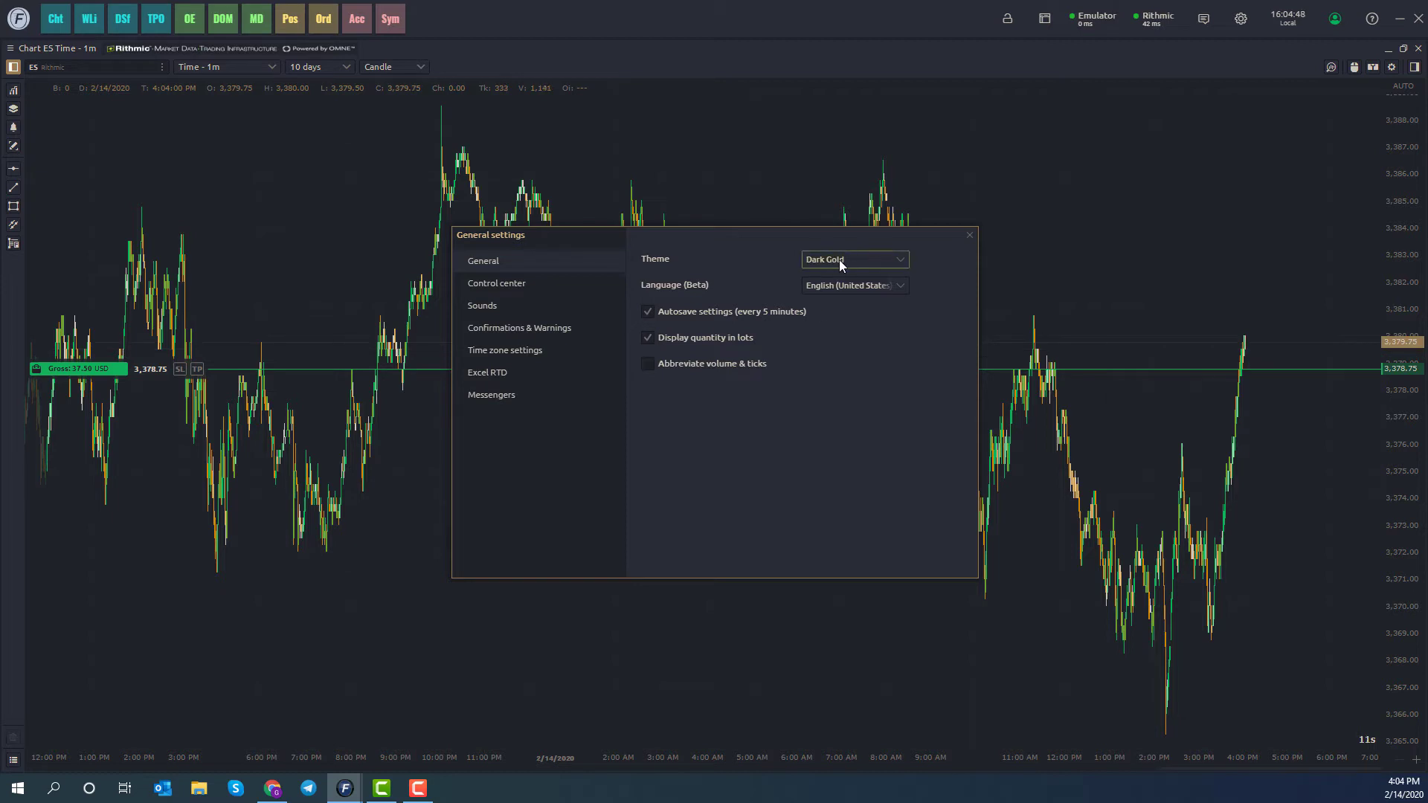
{"action": "left_click", "coordinate": [852, 259]}
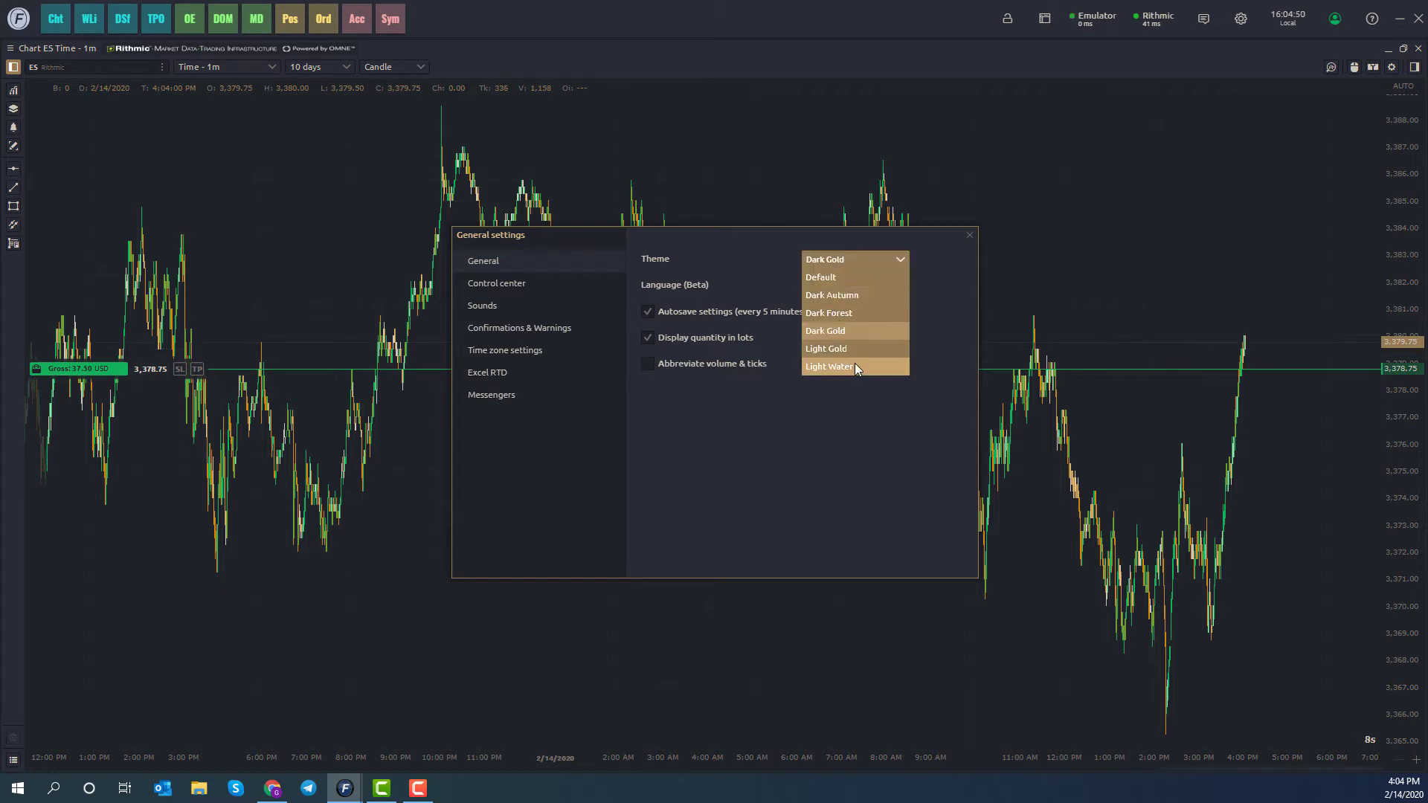
{"action": "mouse_move", "coordinate": [854, 348]}
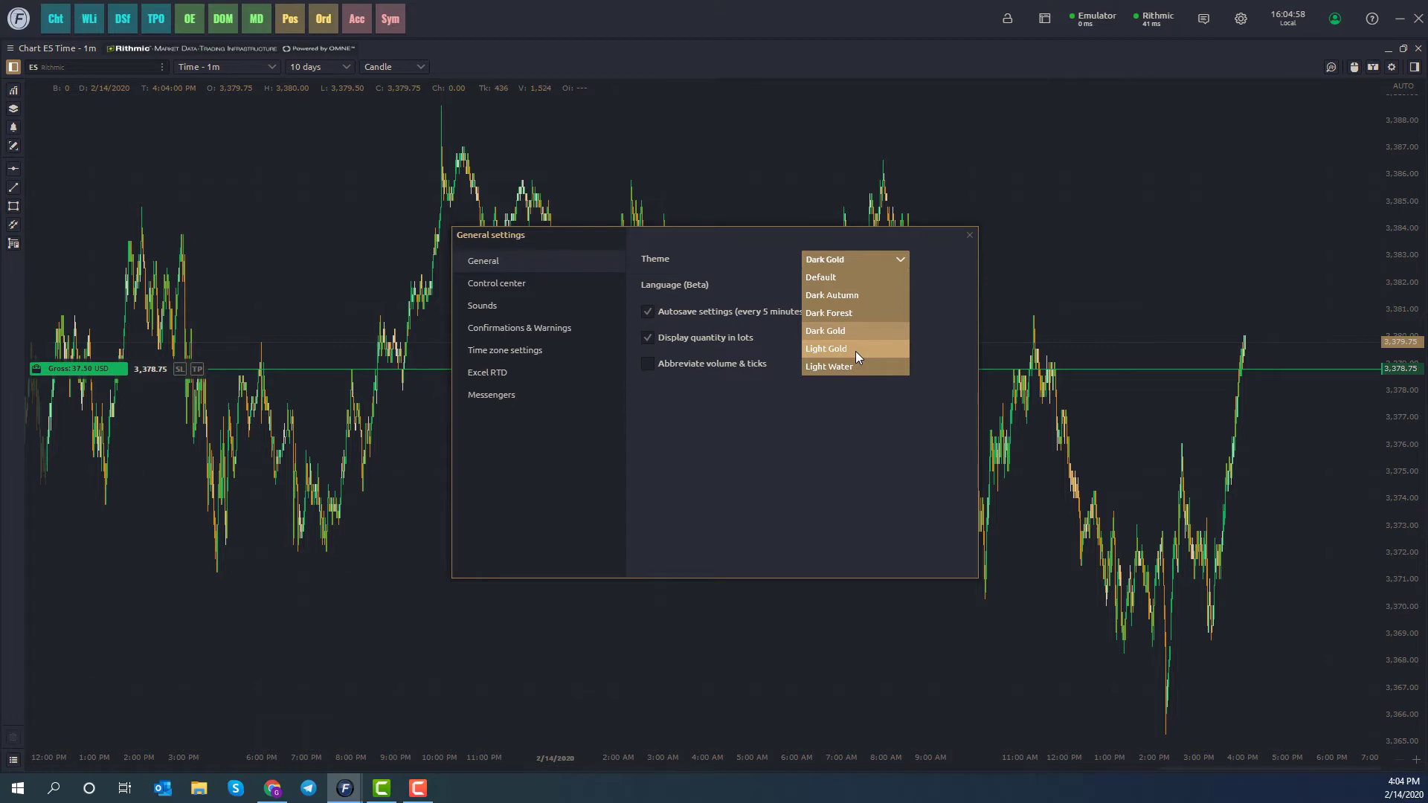
{"action": "left_click", "coordinate": [825, 348]}
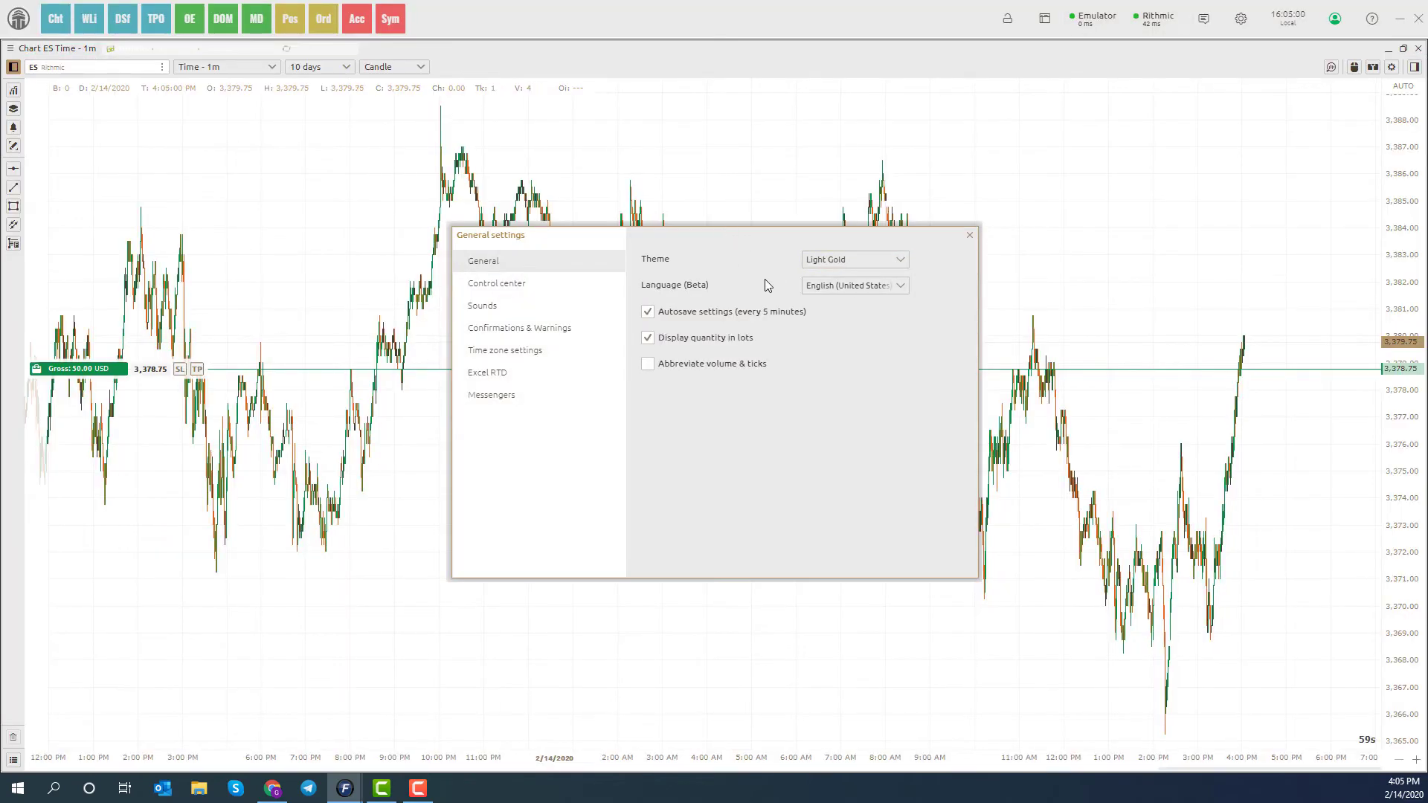
{"action": "mouse_move", "coordinate": [528, 246]}
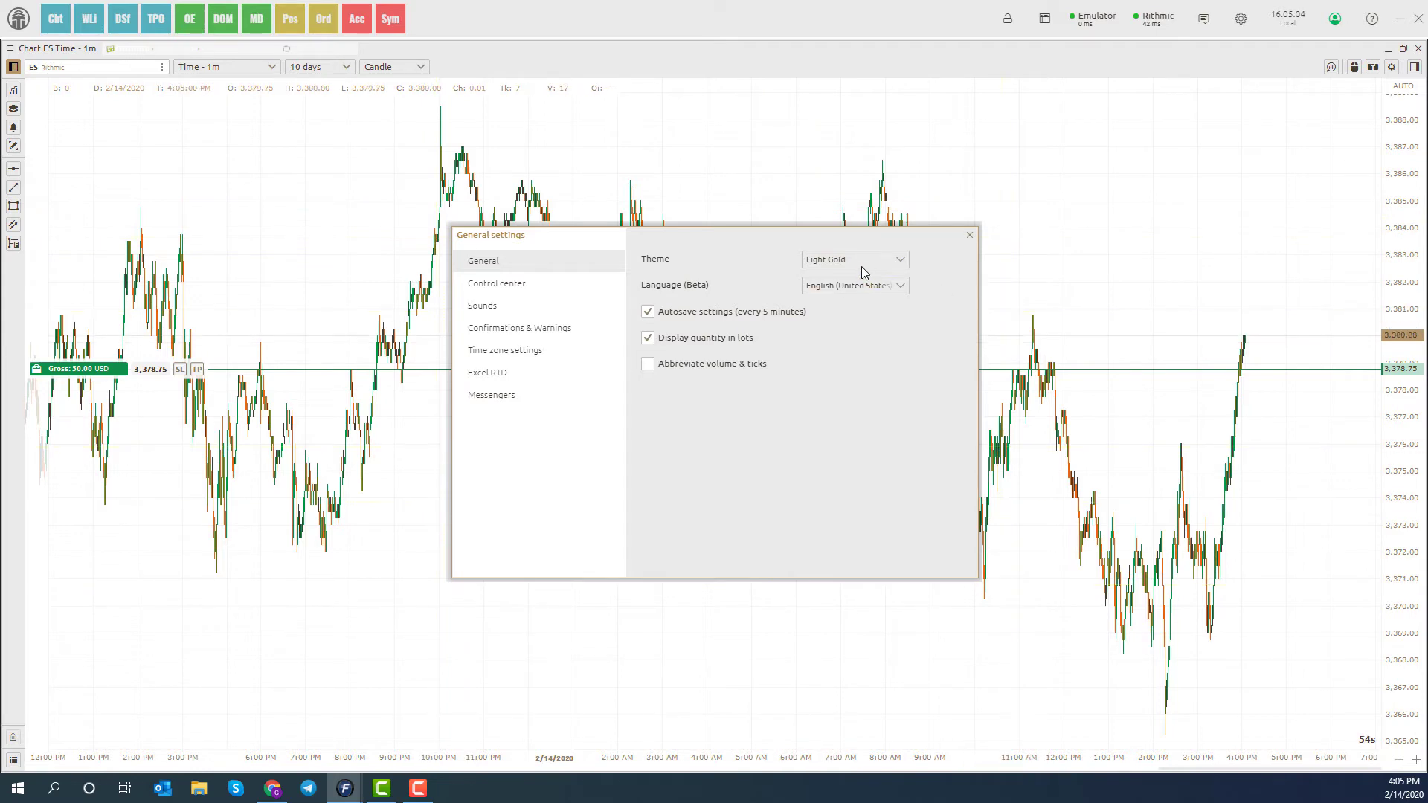
{"action": "left_click", "coordinate": [854, 259]}
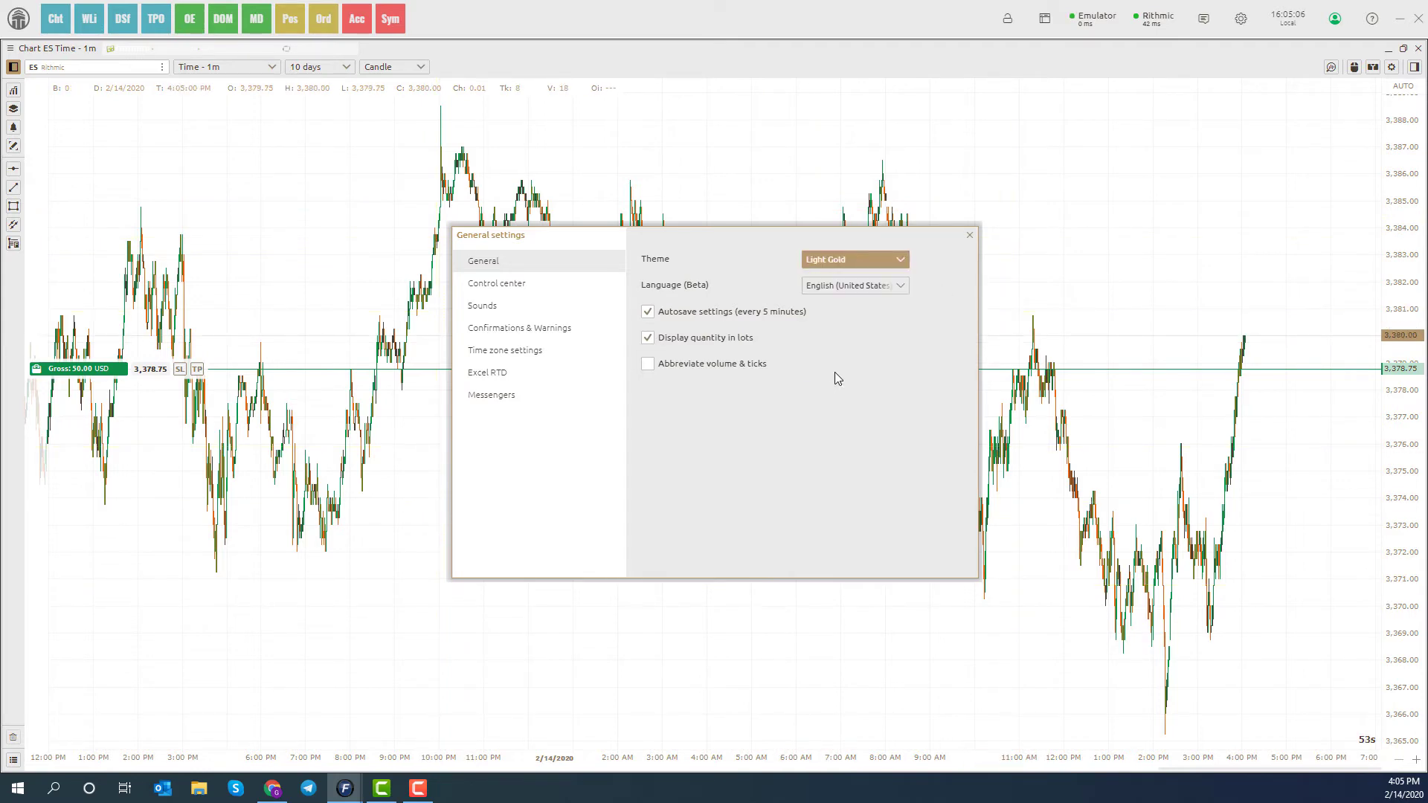
{"action": "left_click", "coordinate": [851, 258]}
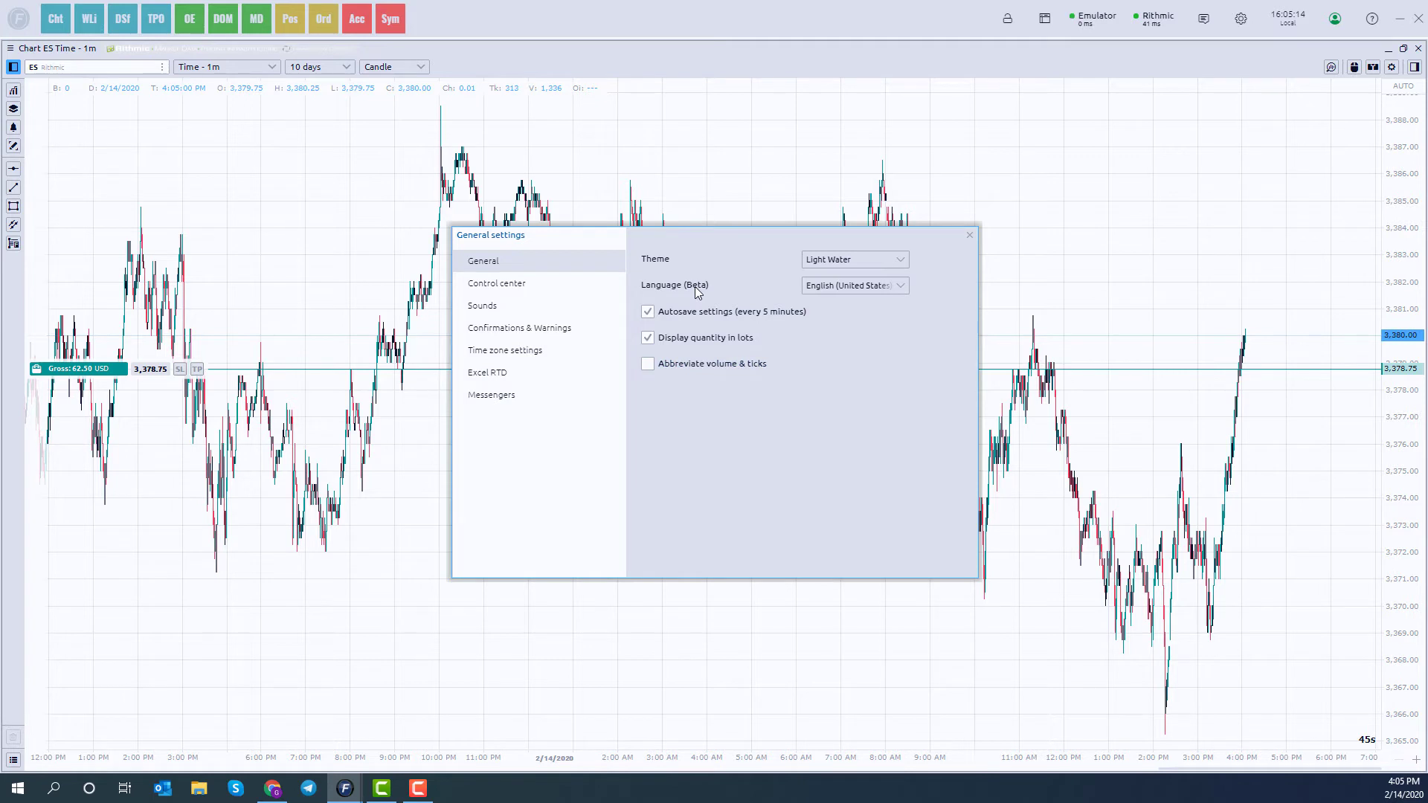
{"action": "mouse_move", "coordinate": [778, 273]}
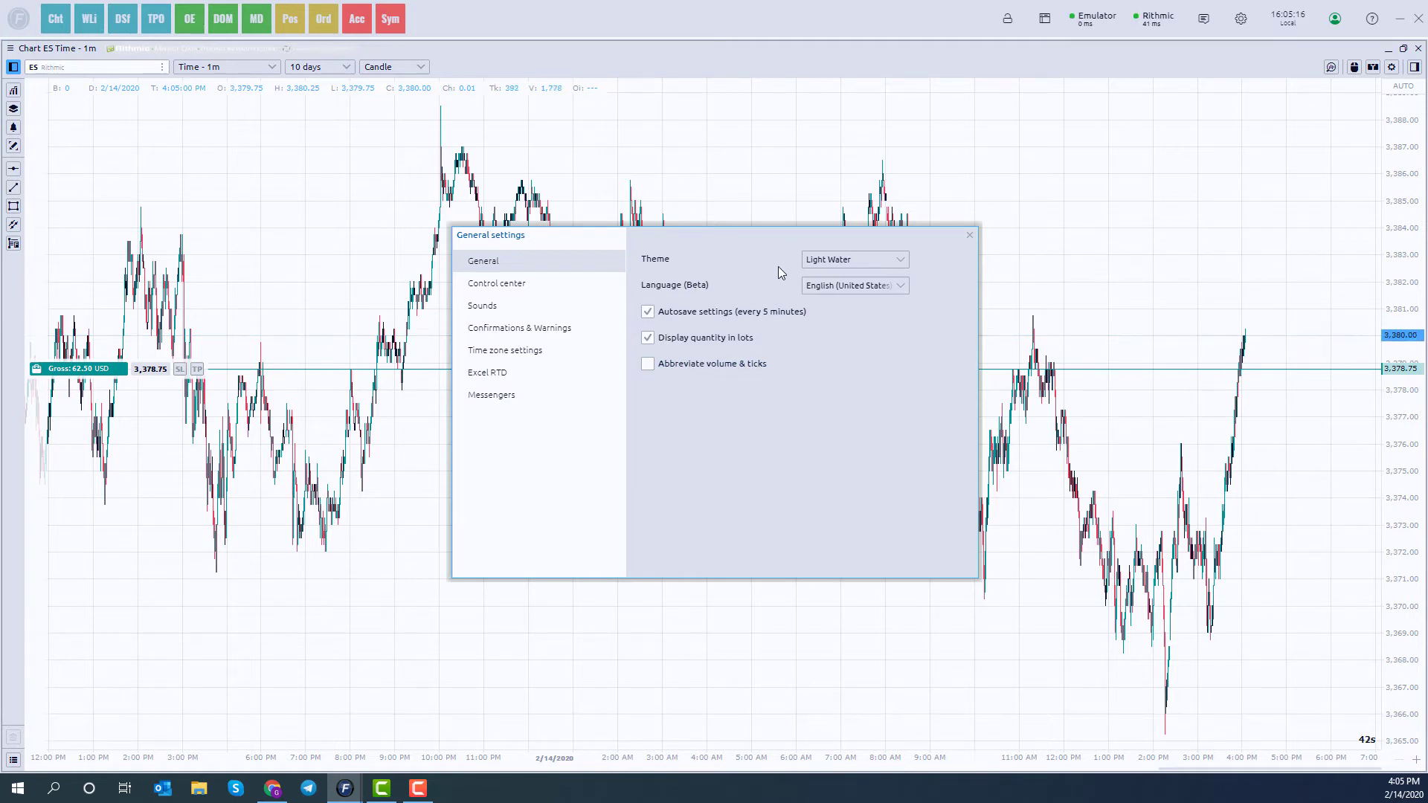
{"action": "mouse_move", "coordinate": [931, 247]}
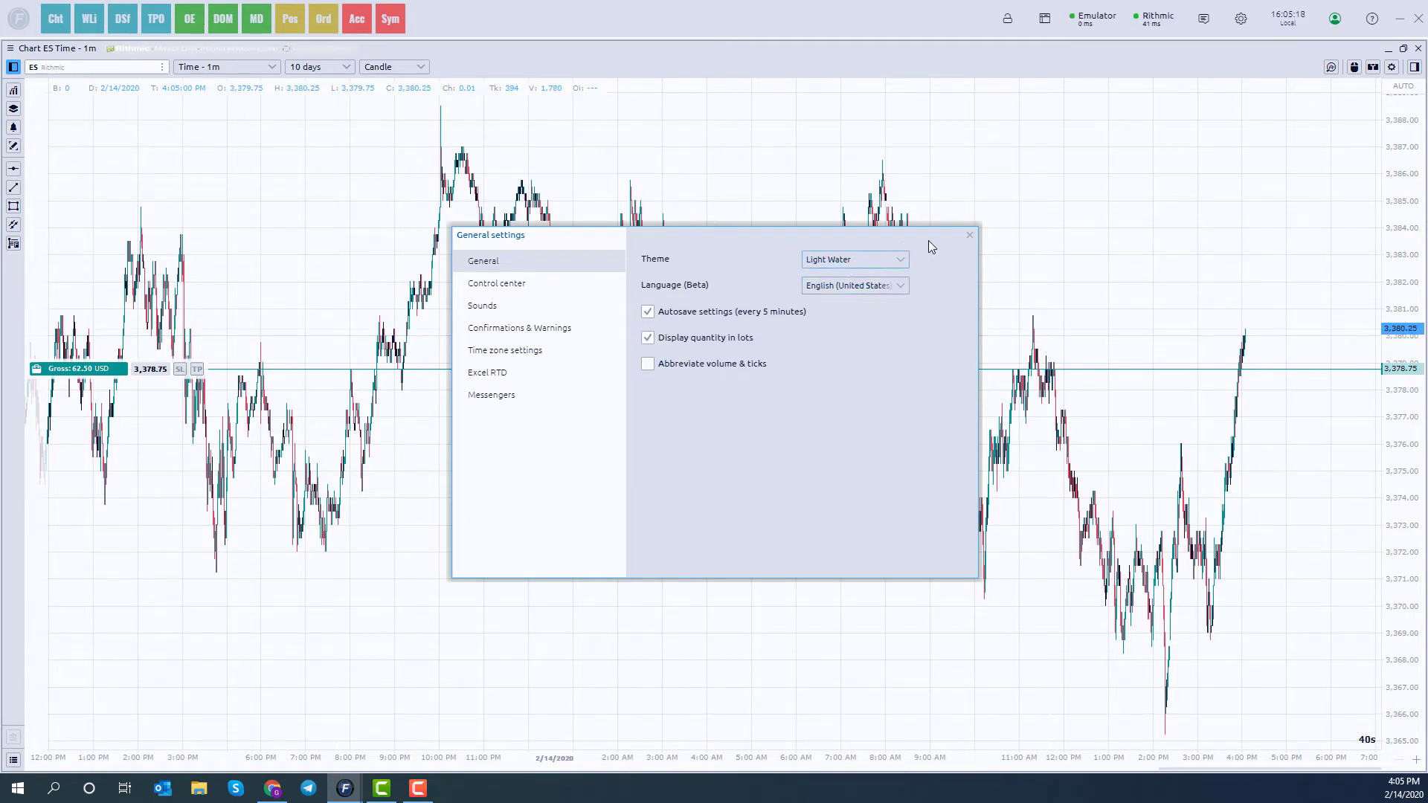
{"action": "mouse_move", "coordinate": [972, 240]}
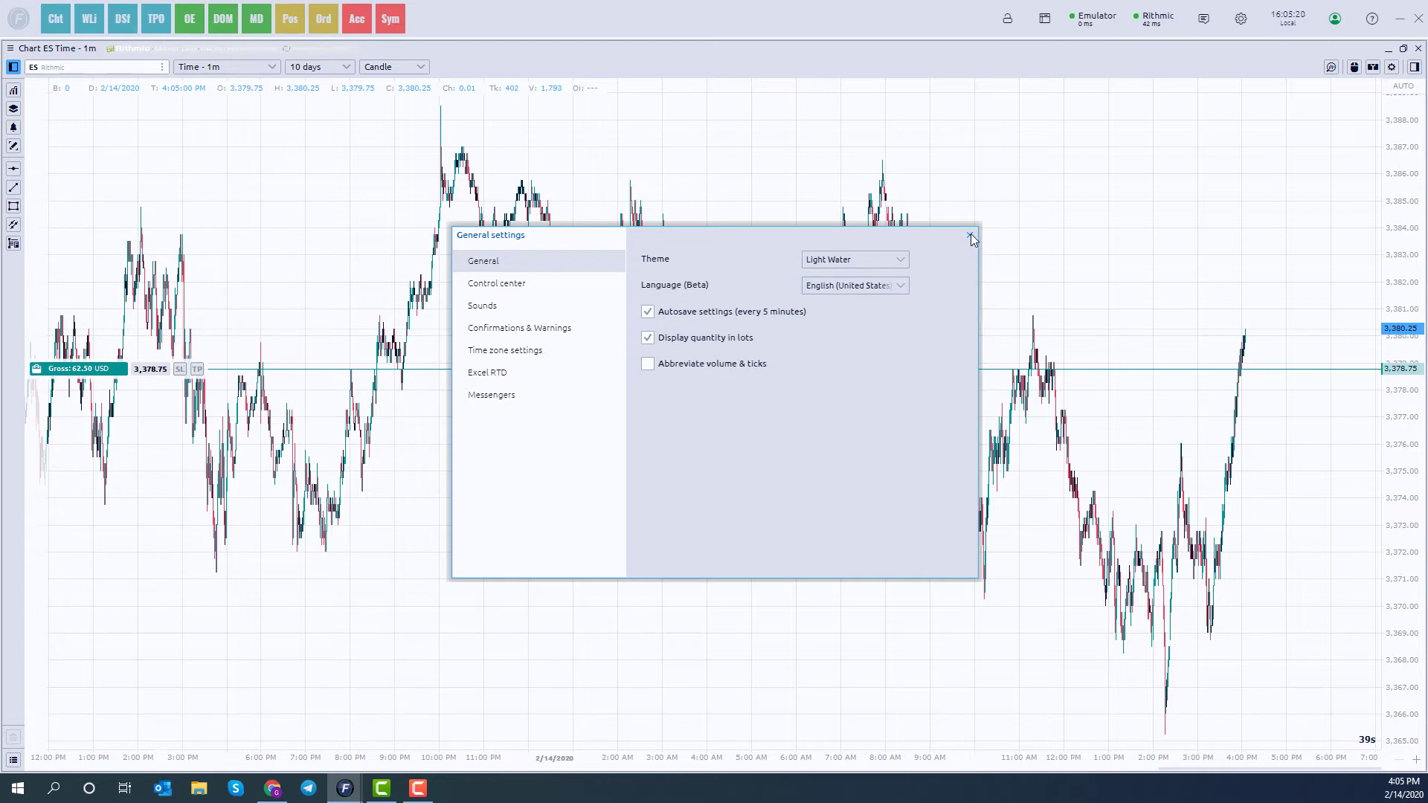
Step: Keep Light Water, leave General settings and bring up the ES chart's context menu
{"action": "left_click", "coordinate": [971, 237]}
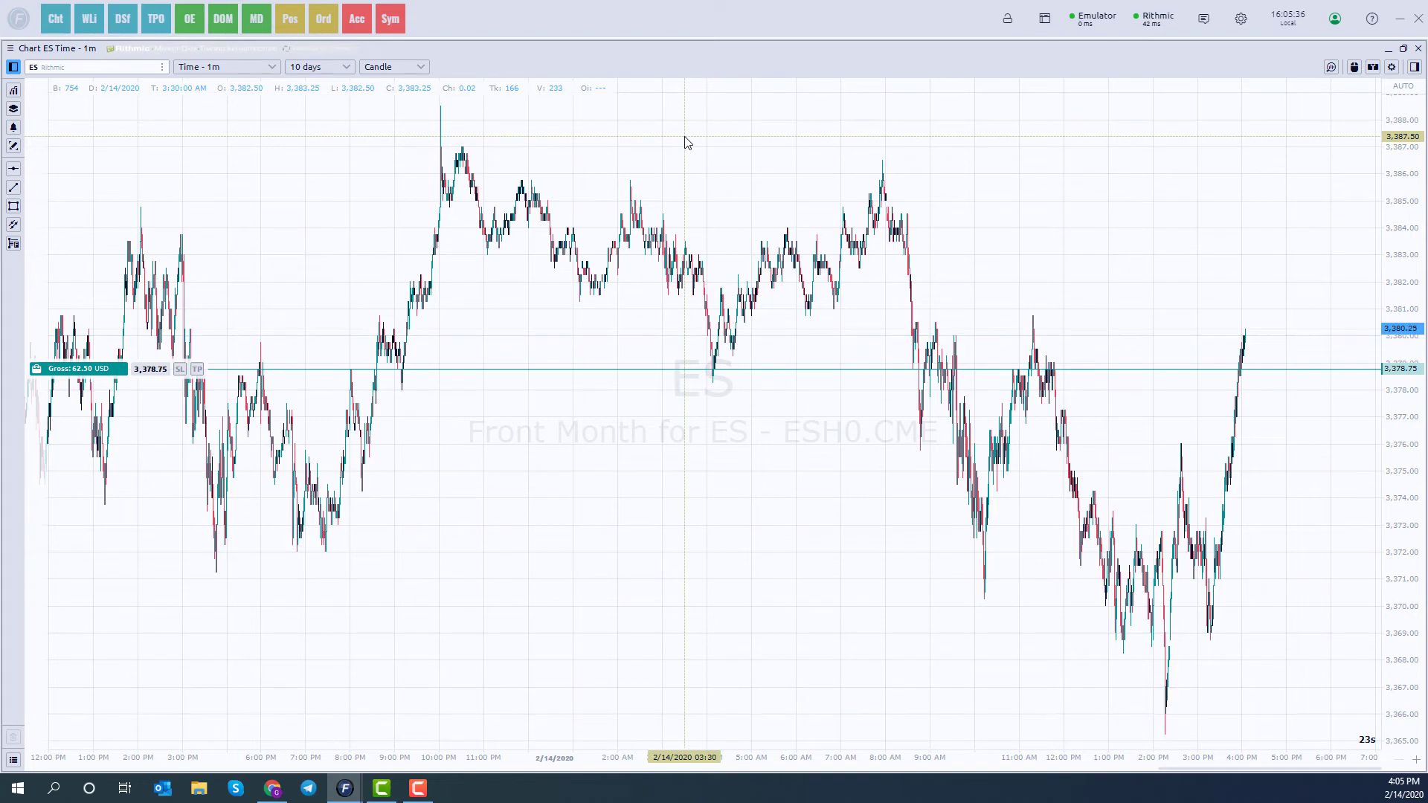
{"action": "right_click", "coordinate": [685, 142]}
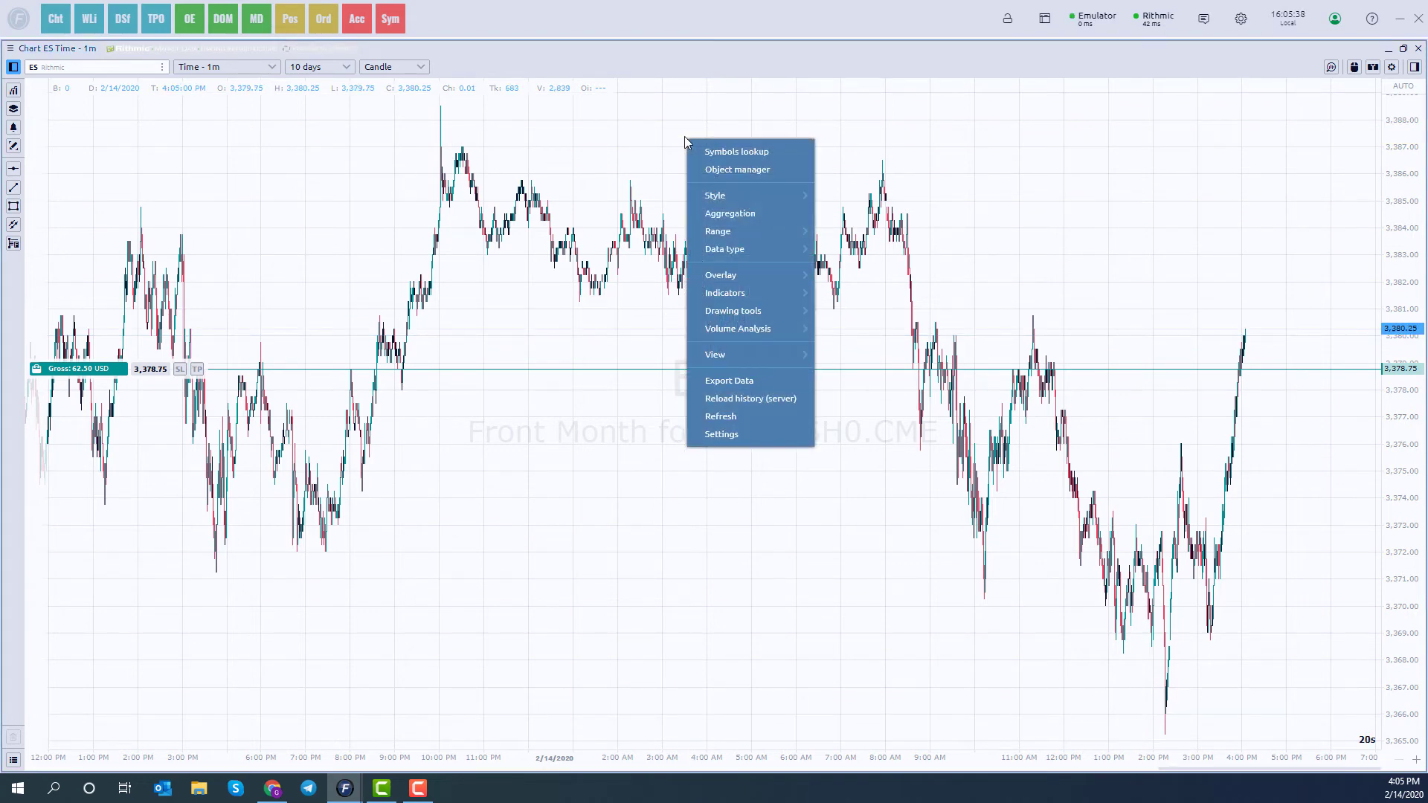
{"action": "mouse_move", "coordinate": [720, 433]}
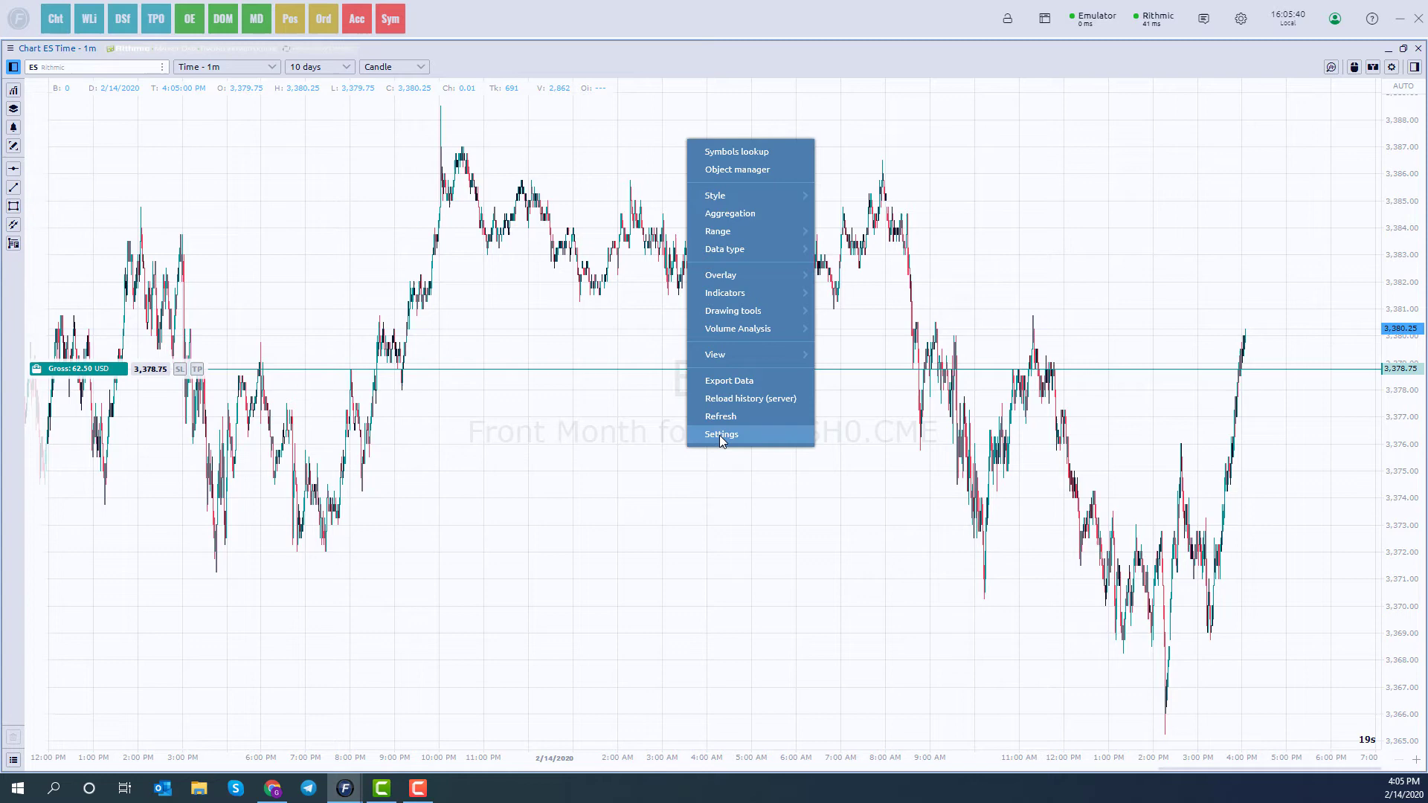
Step: In Chart settings Window colors, set Back top and Back bottom colors to black
{"action": "left_click", "coordinate": [720, 433]}
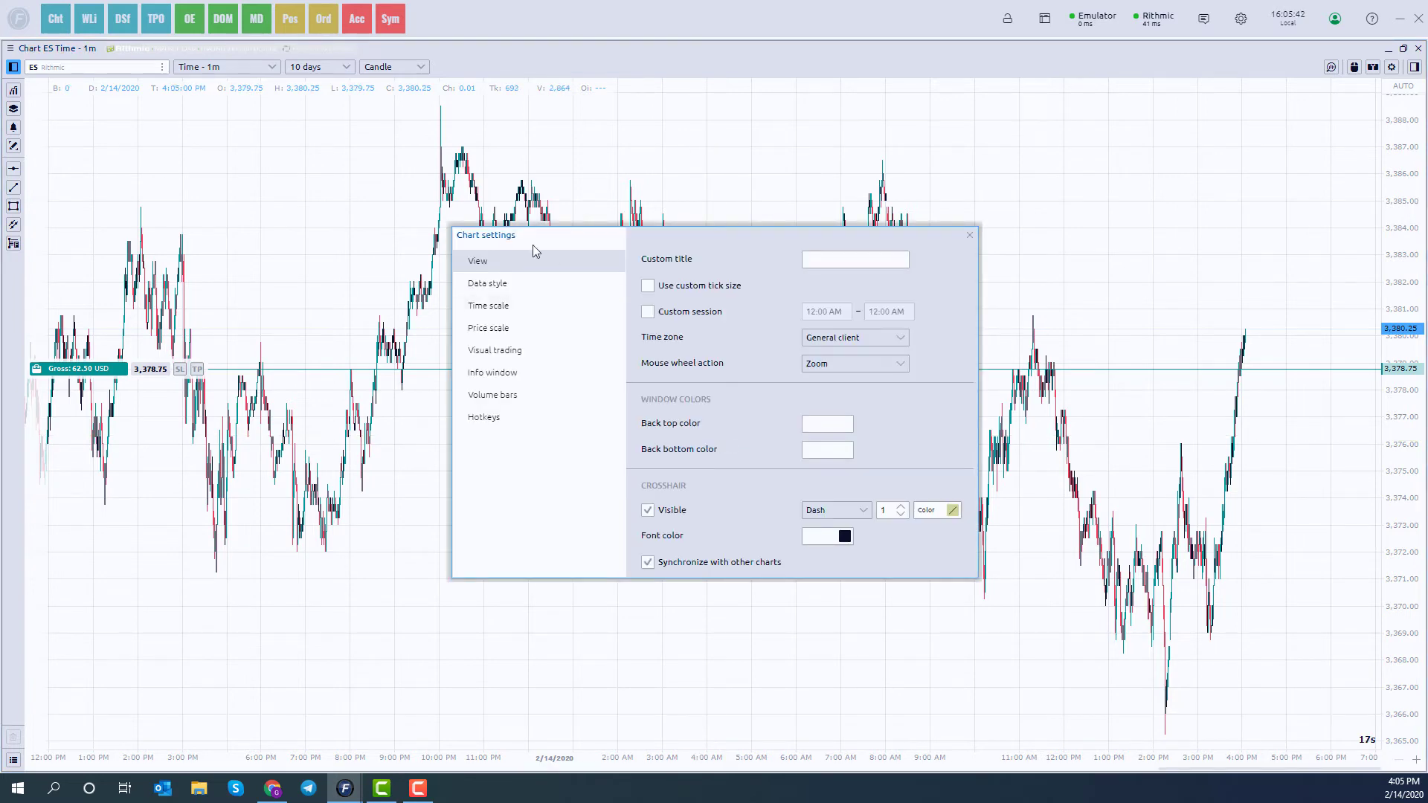
{"action": "mouse_move", "coordinate": [497, 278]}
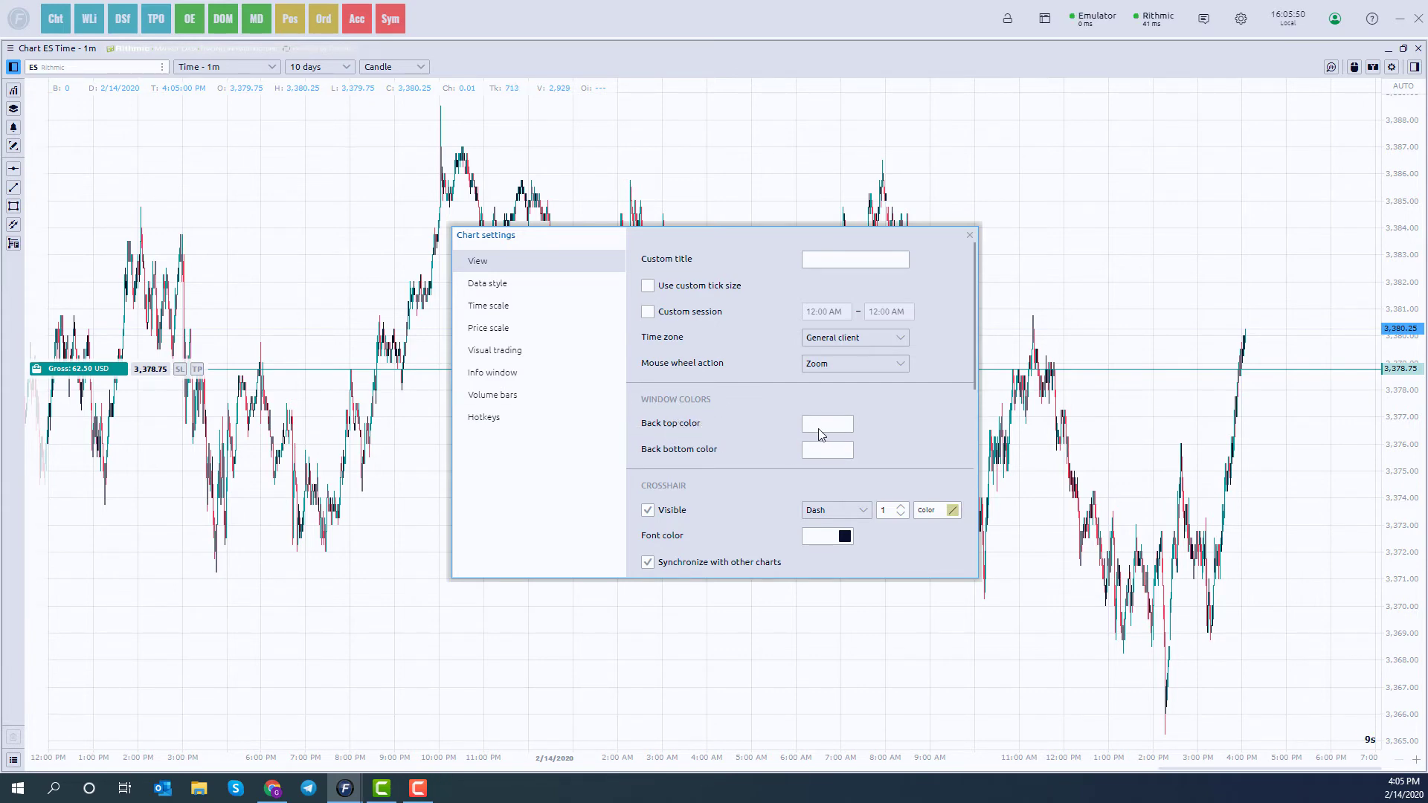
{"action": "left_click", "coordinate": [826, 449]}
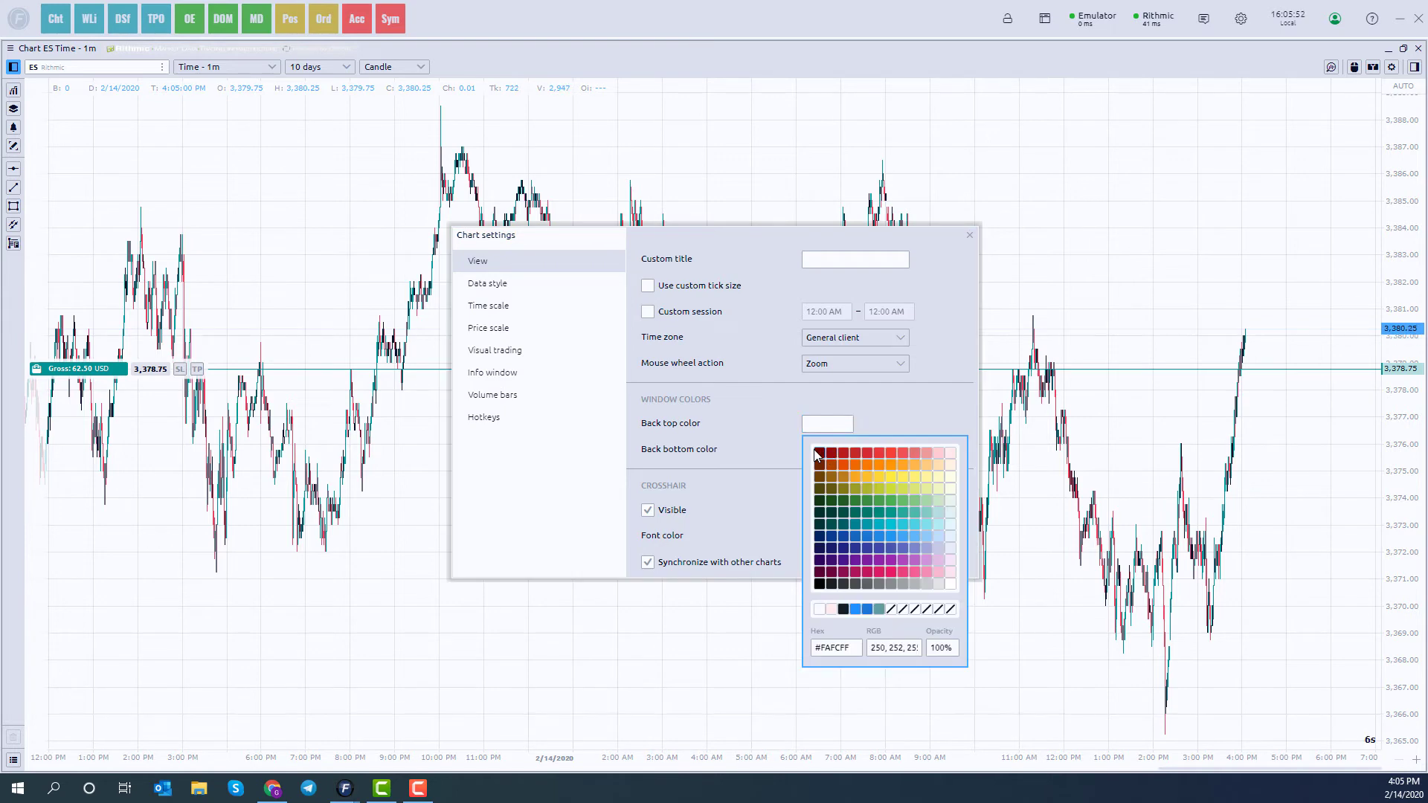
{"action": "mouse_move", "coordinate": [821, 473]}
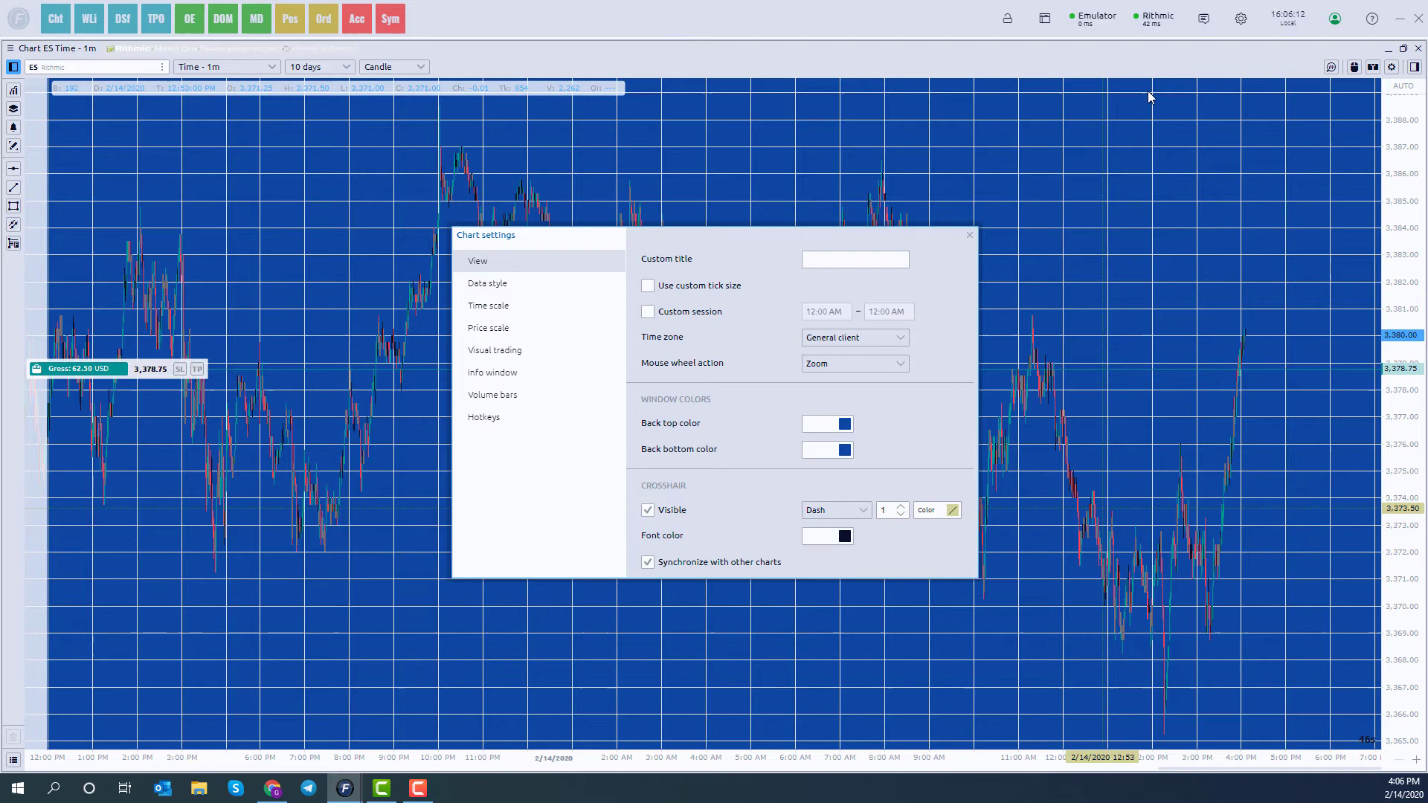
{"action": "left_click", "coordinate": [825, 449]}
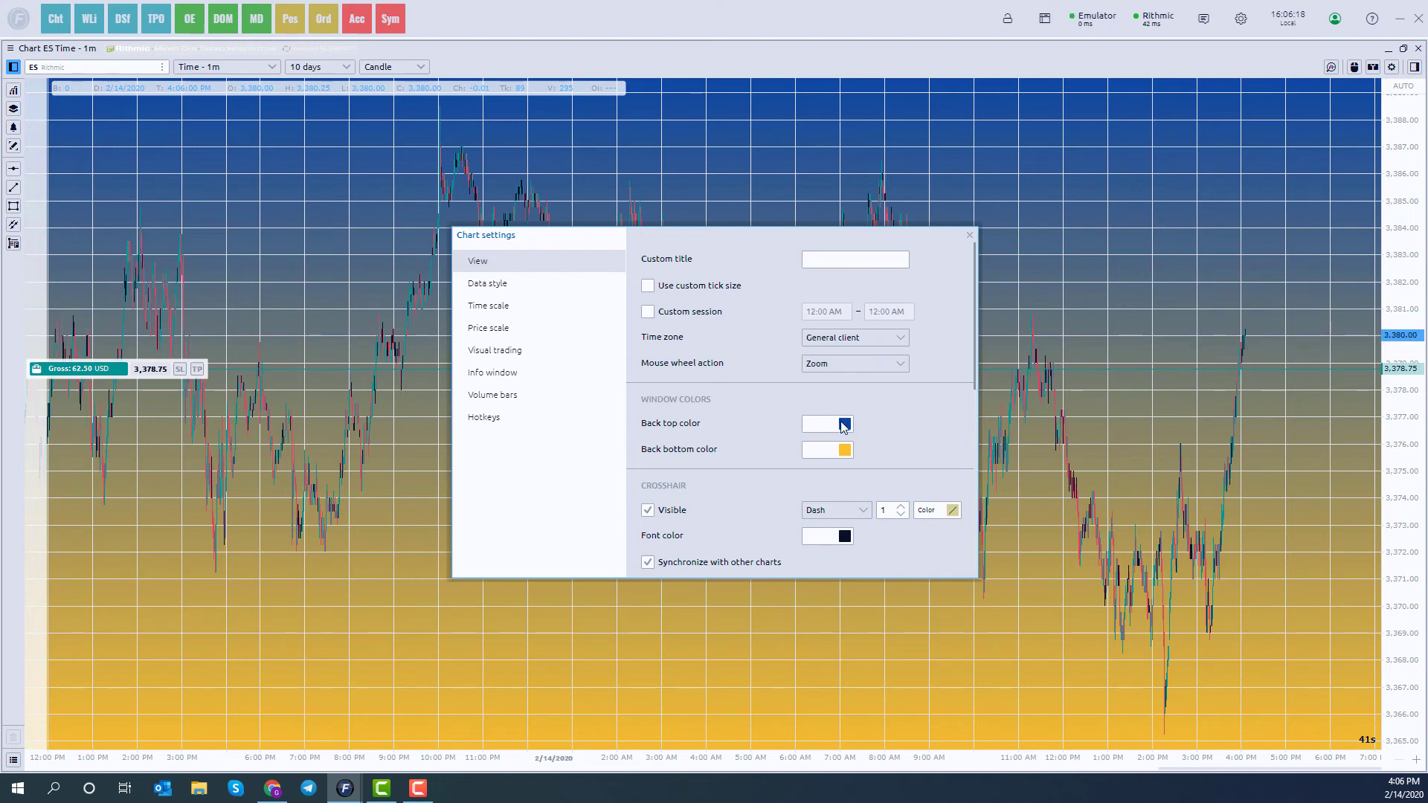
{"action": "left_click", "coordinate": [826, 423]}
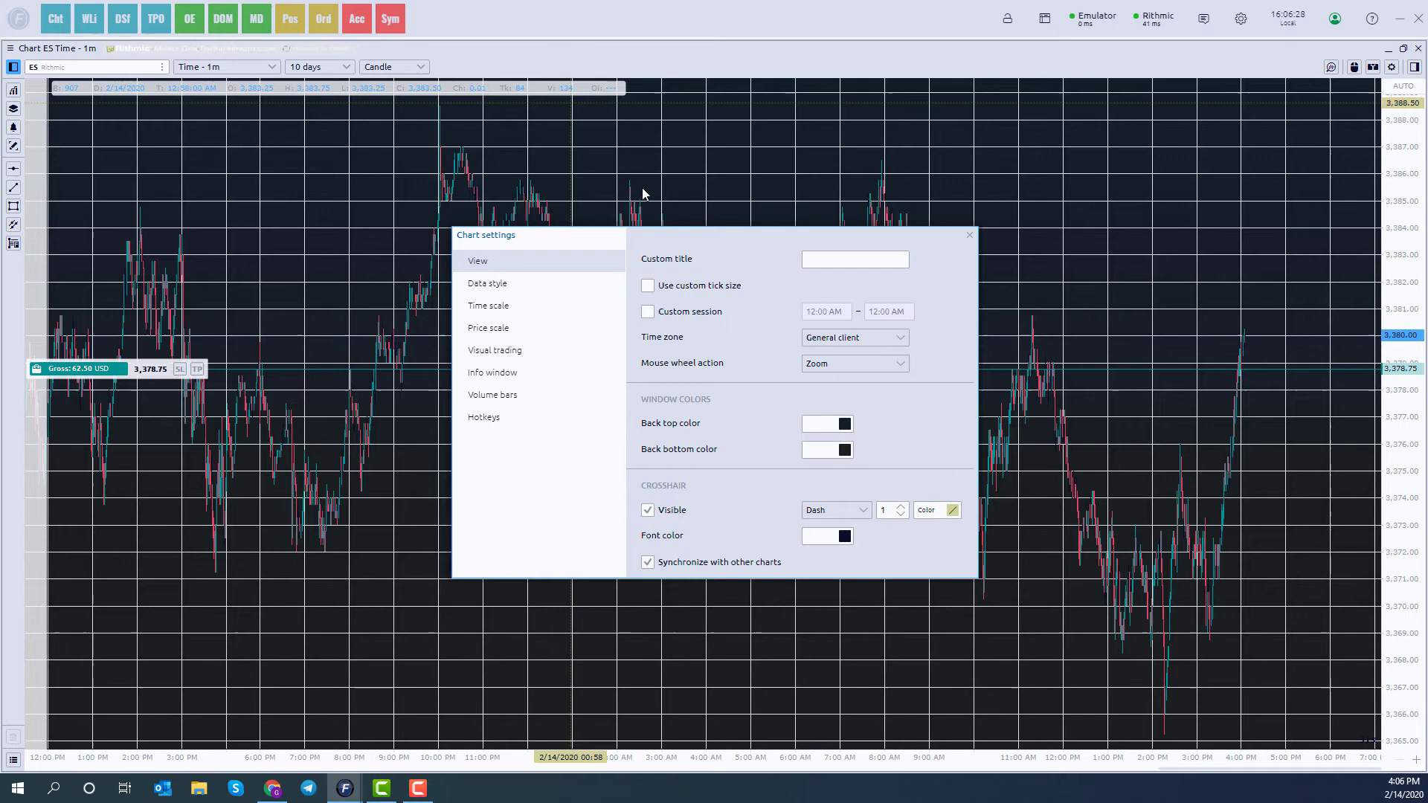
{"action": "mouse_move", "coordinate": [727, 393]}
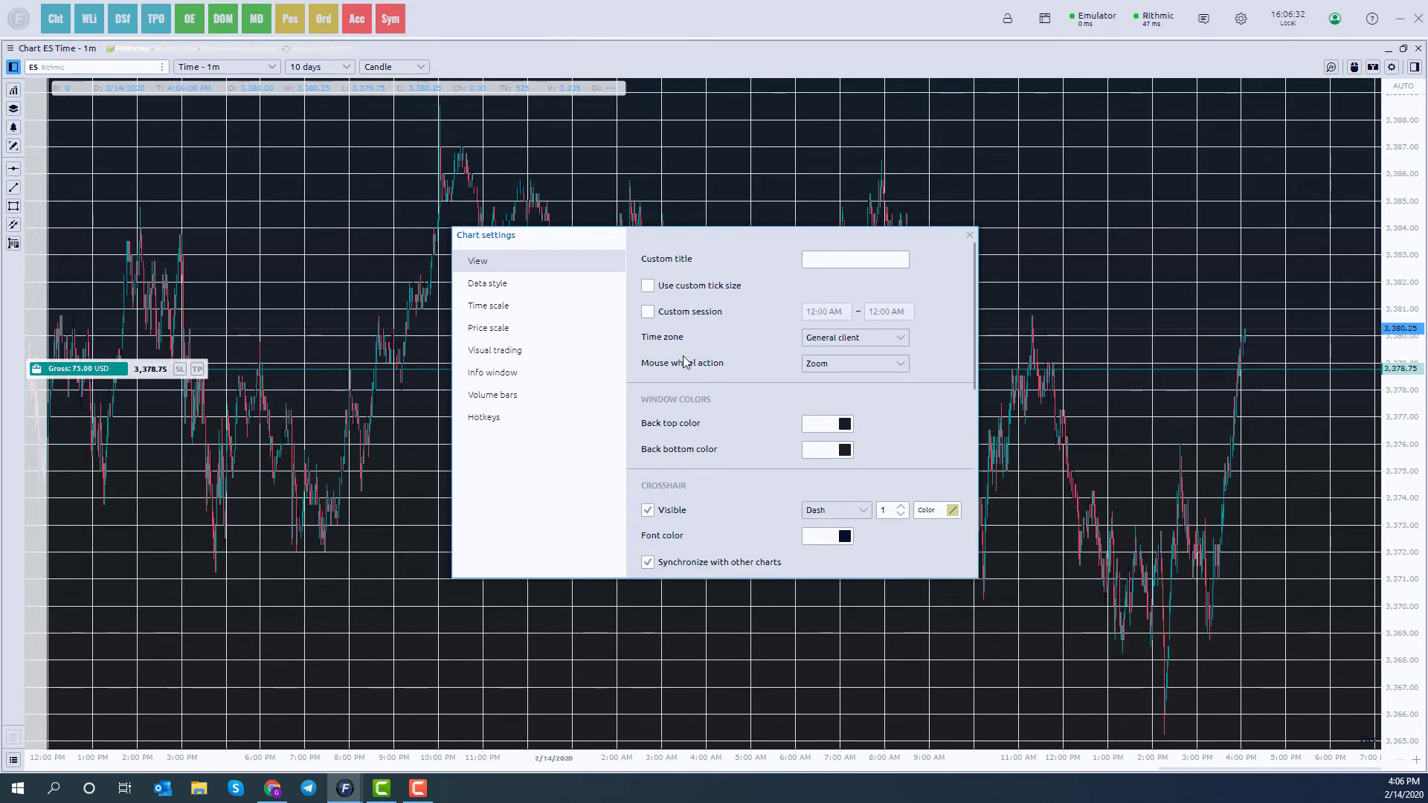
Step: Set the crosshair to white with a Solid dash style and close Chart settings
{"action": "scroll", "scroll_direction": "down", "scroll_amount": 3}
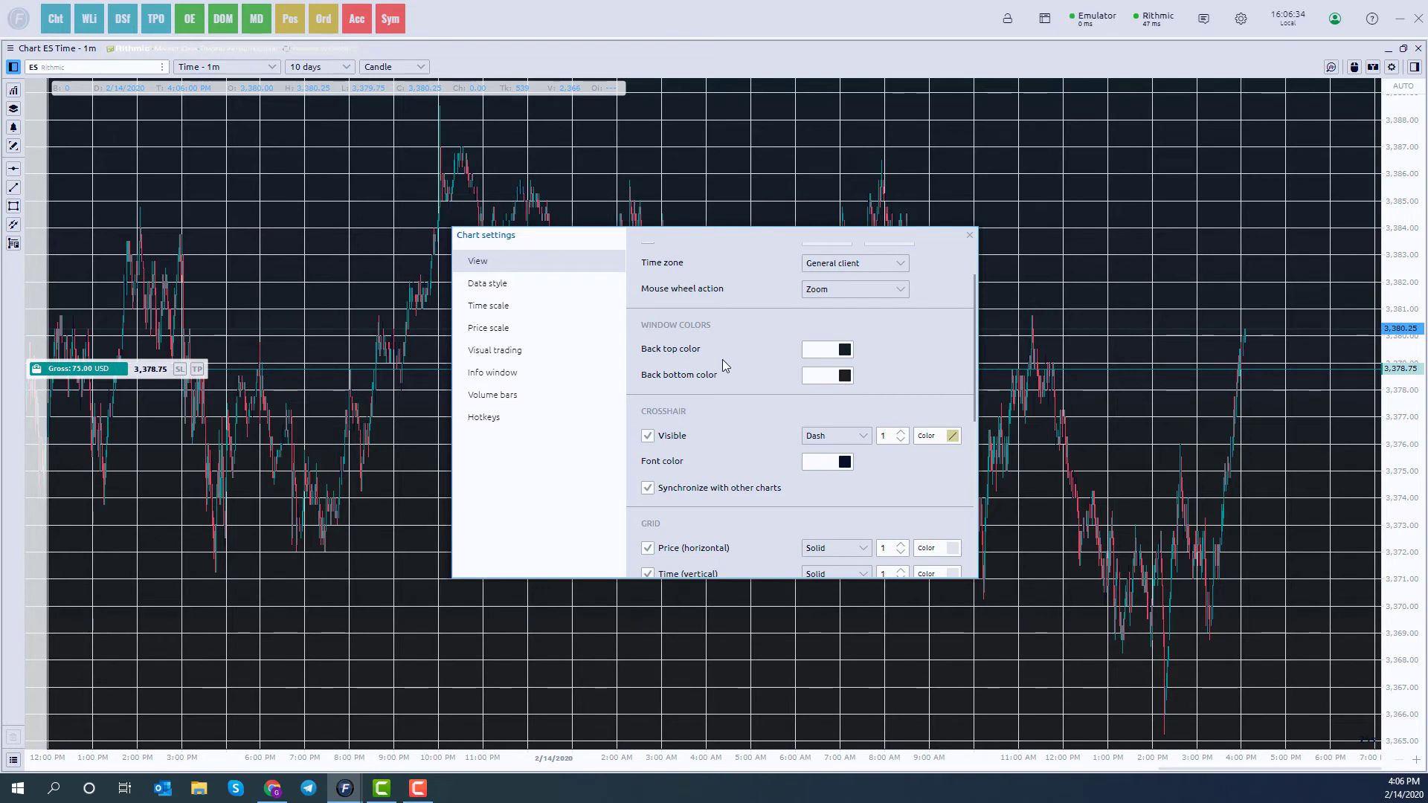
{"action": "mouse_move", "coordinate": [1080, 353]}
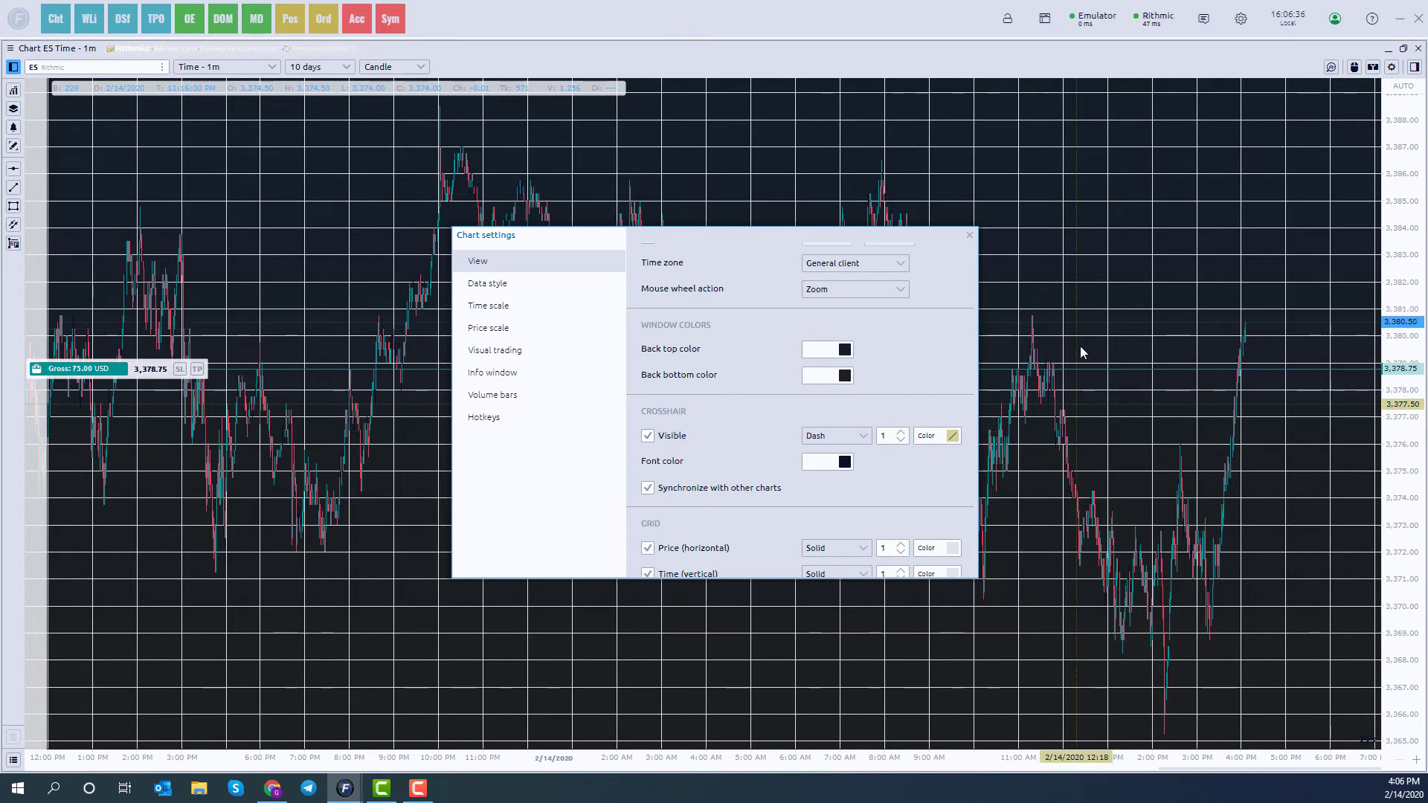
{"action": "mouse_move", "coordinate": [1179, 266]}
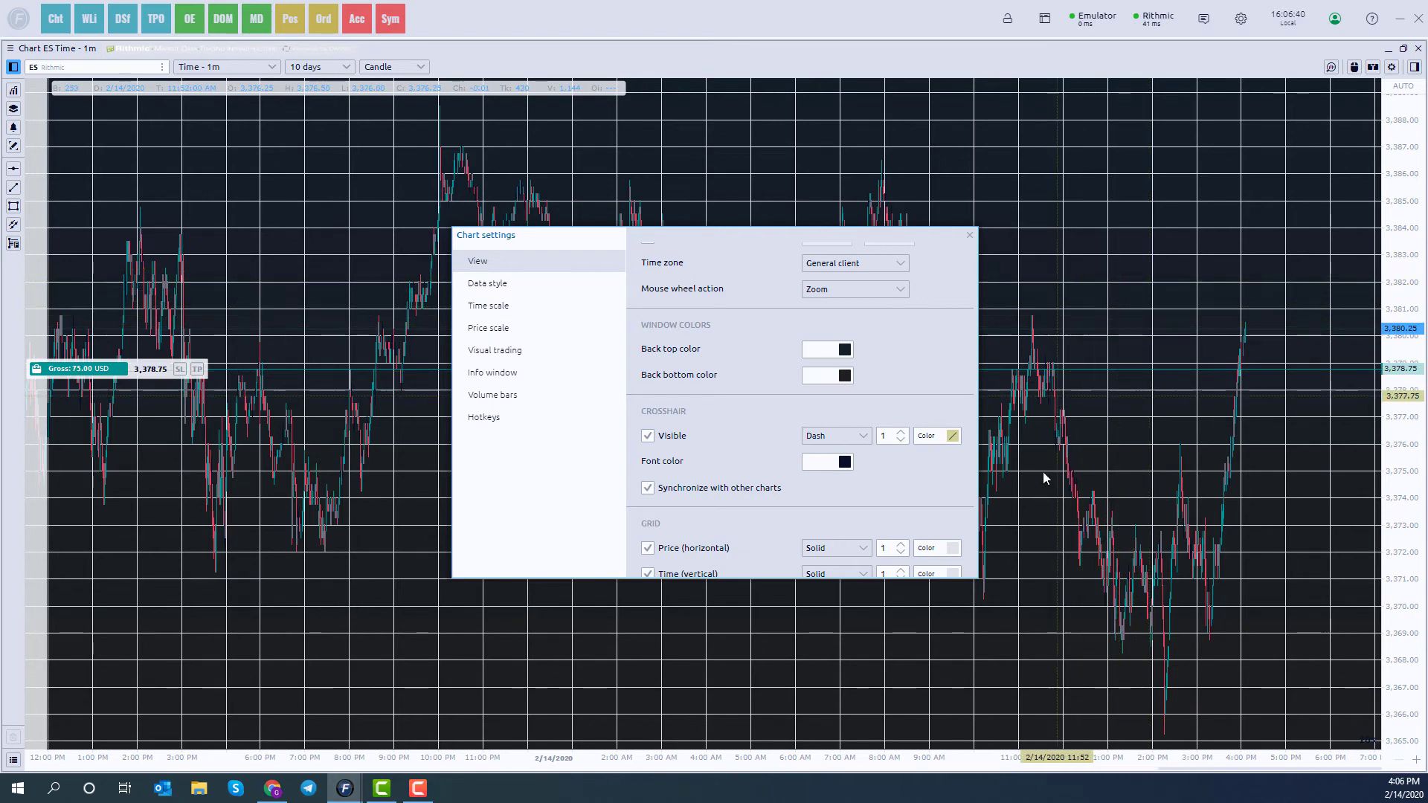
{"action": "left_click", "coordinate": [954, 436]}
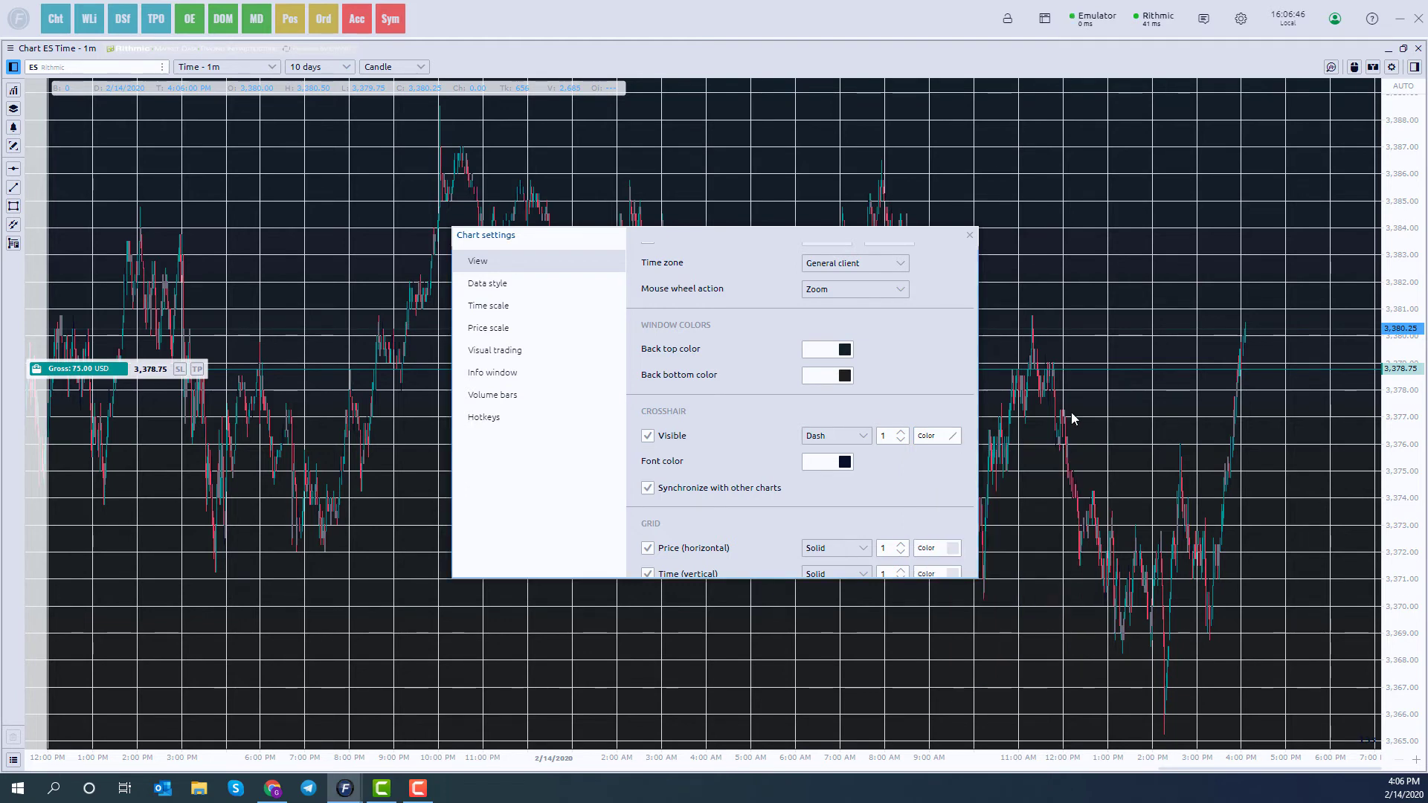
{"action": "mouse_move", "coordinate": [1102, 341]}
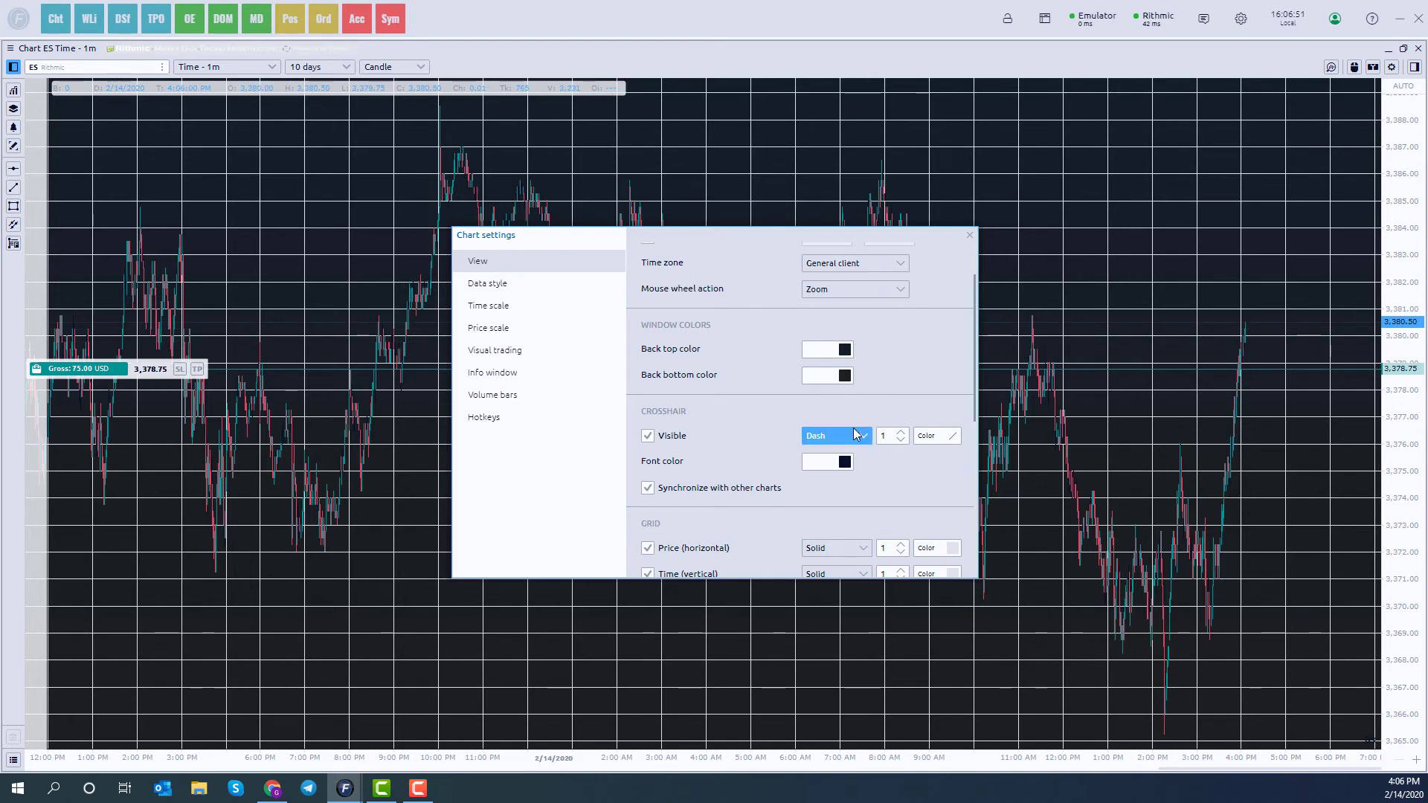
{"action": "left_click", "coordinate": [833, 435]}
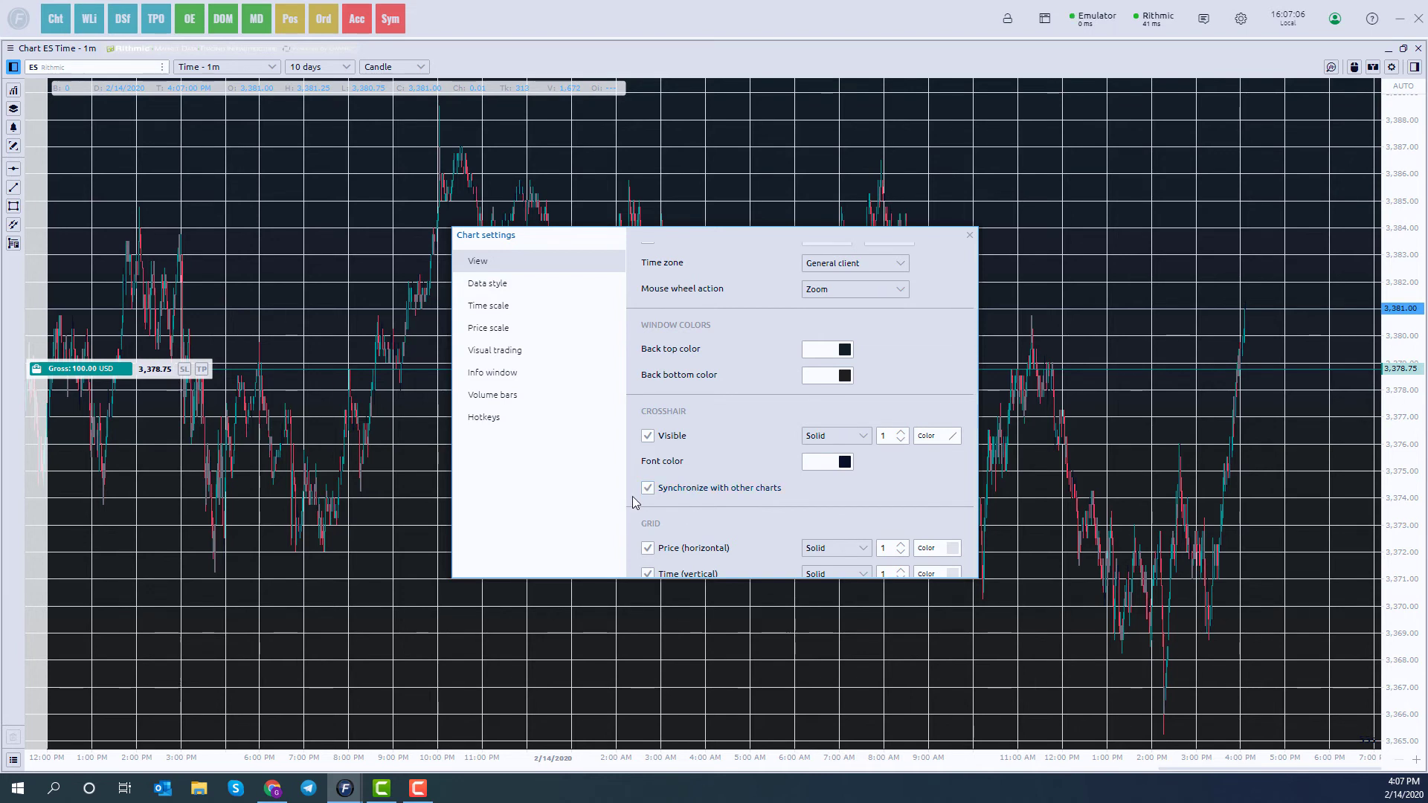
{"action": "scroll", "scroll_direction": "down", "scroll_amount": 3}
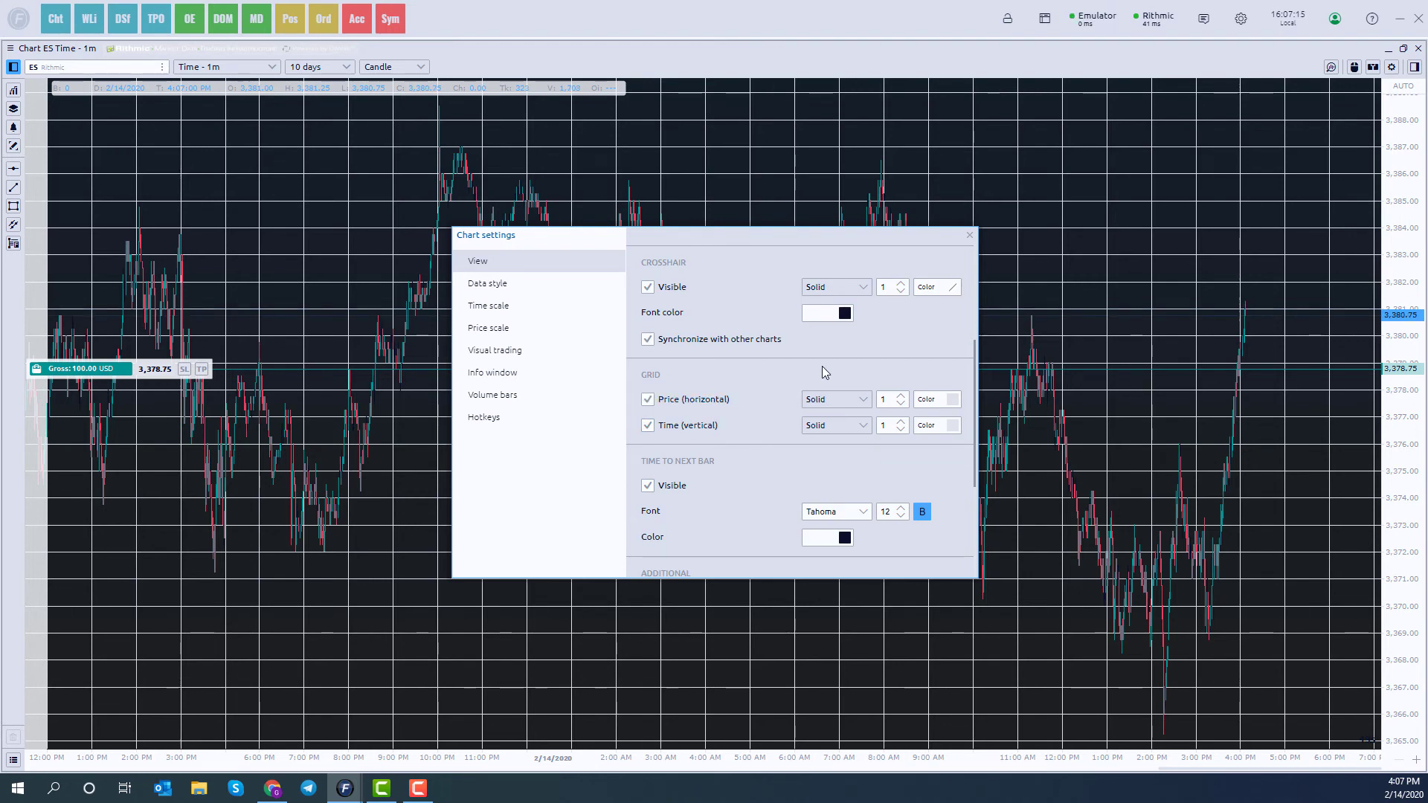
{"action": "scroll", "scroll_direction": "down", "scroll_amount": 3}
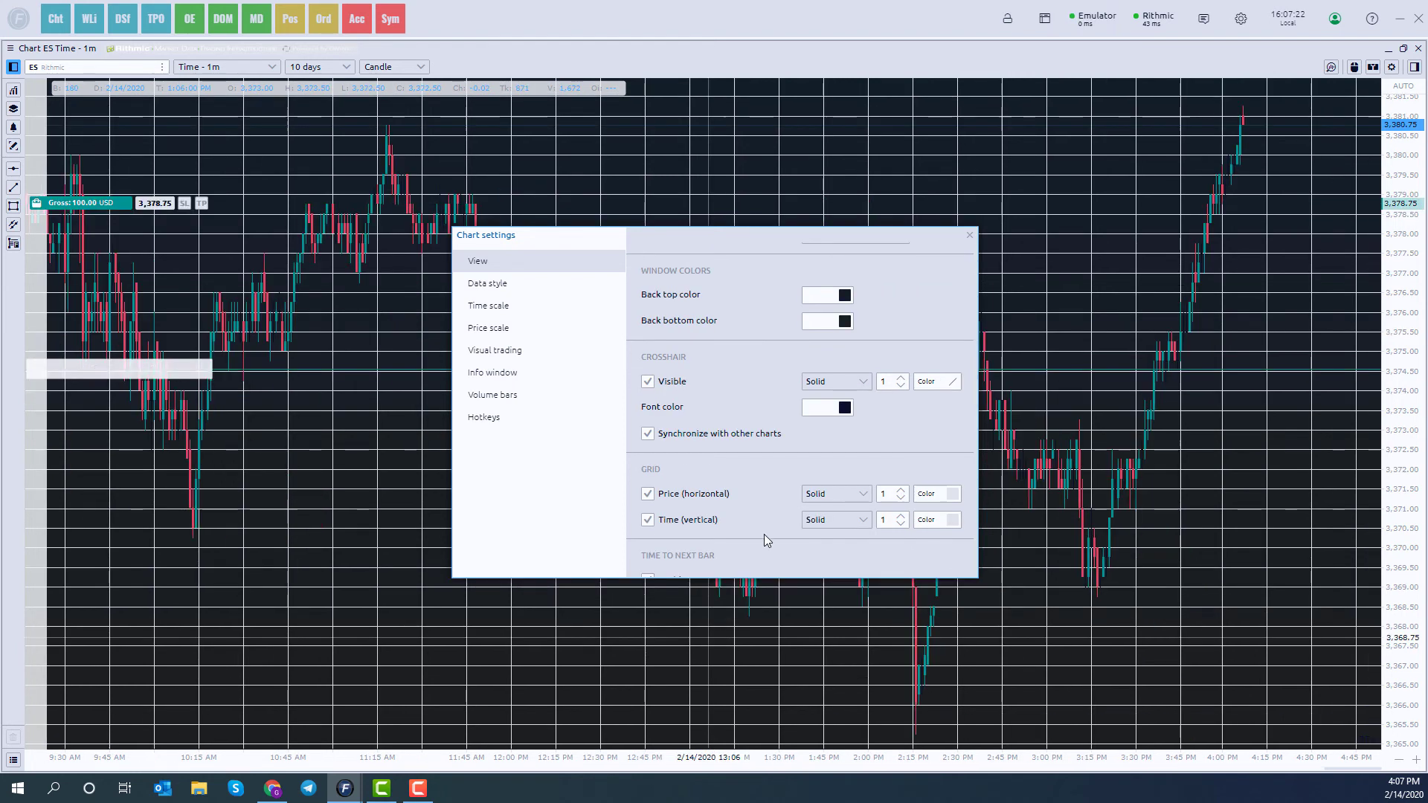
{"action": "left_click", "coordinate": [968, 235]}
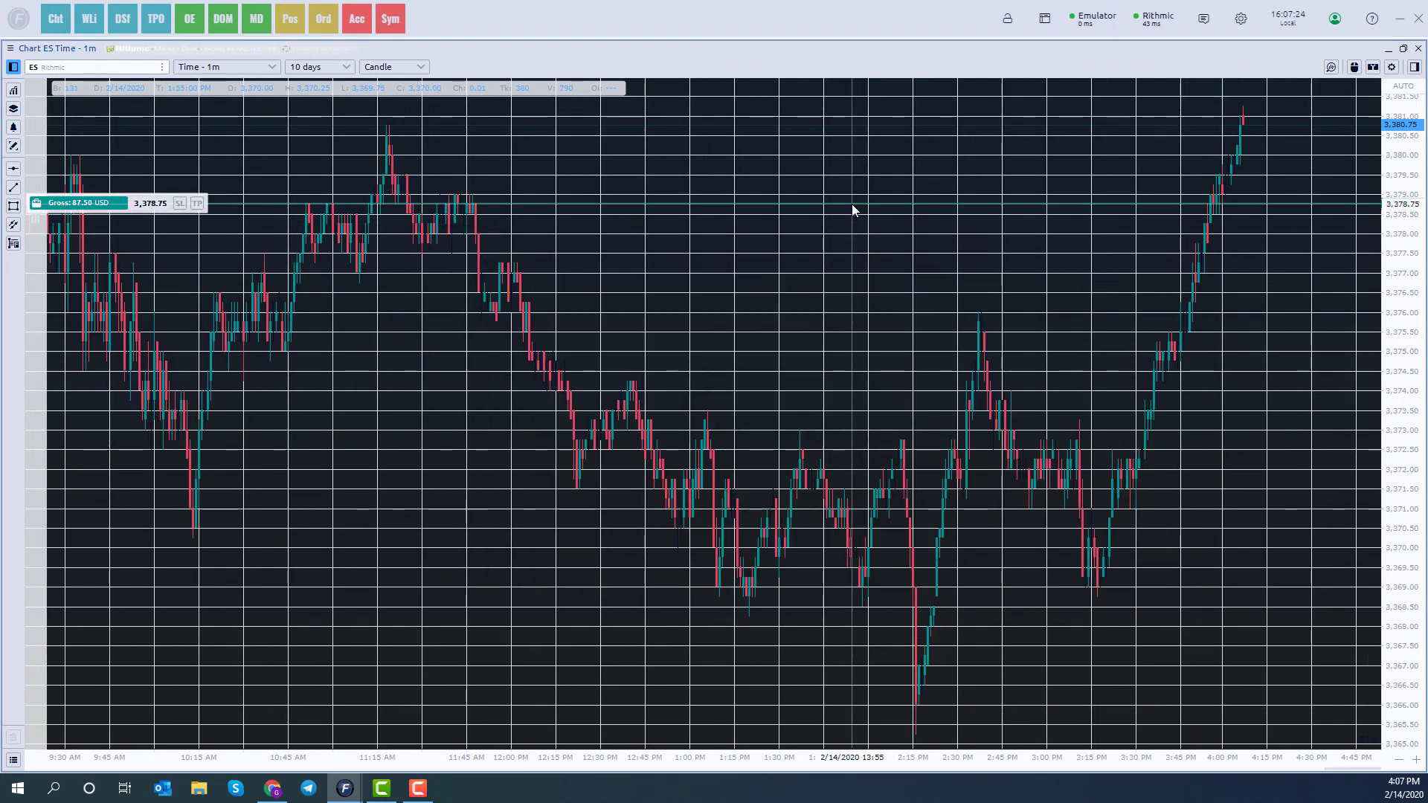
Step: Reopen the ES chart's settings from its context menu
{"action": "right_click", "coordinate": [854, 210]}
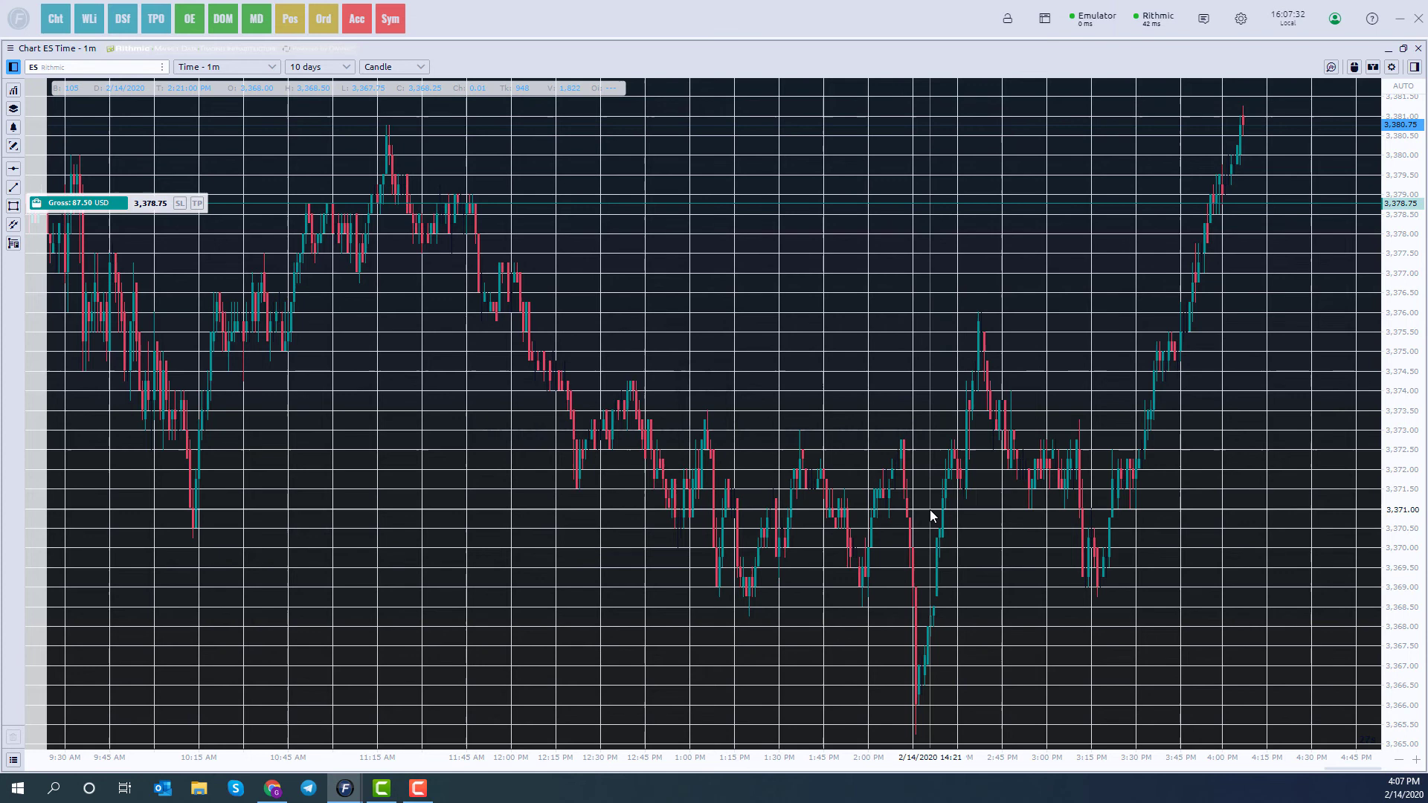
{"action": "left_click", "coordinate": [1391, 67]}
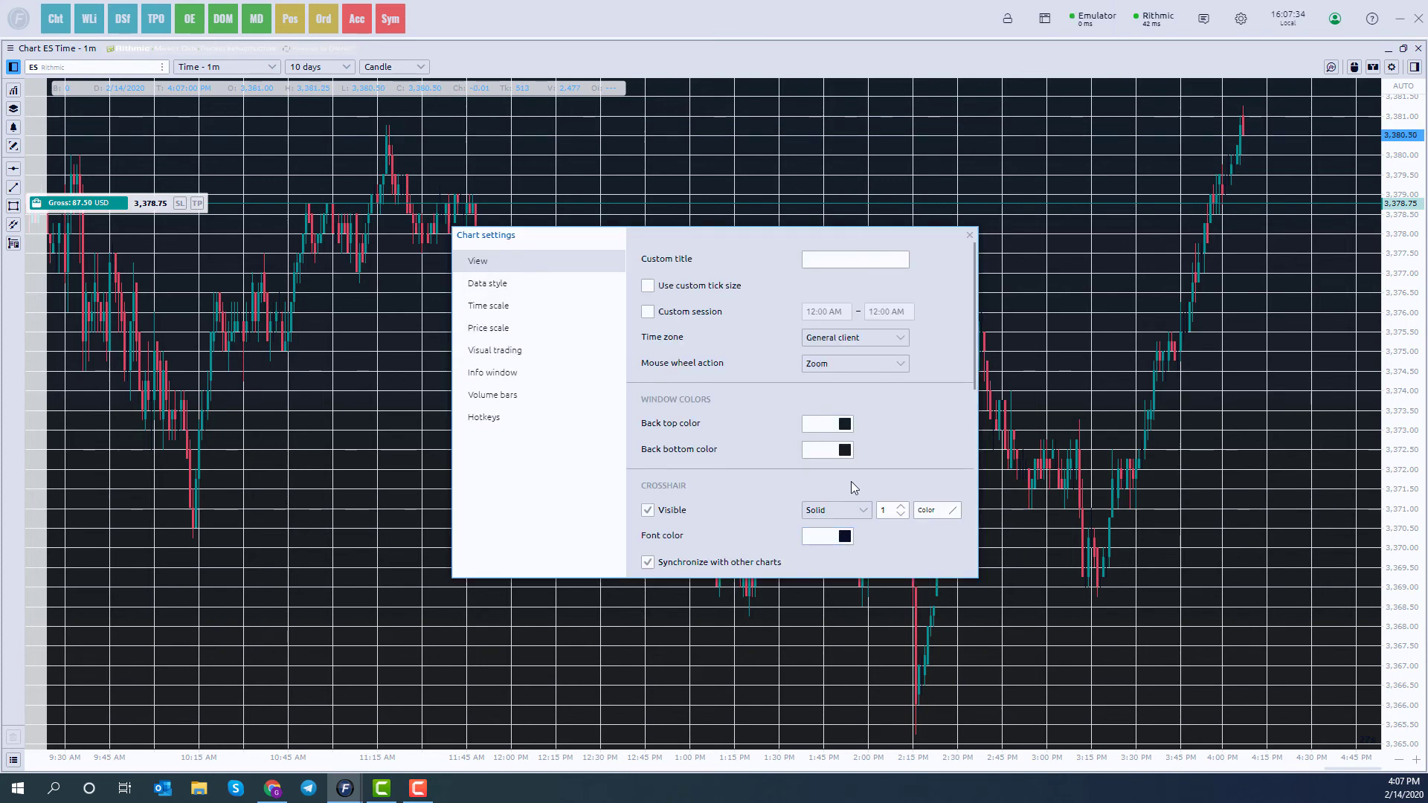
Step: Leave Chart settings and set the platform theme back to Dark Autumn
{"action": "left_click", "coordinate": [969, 235]}
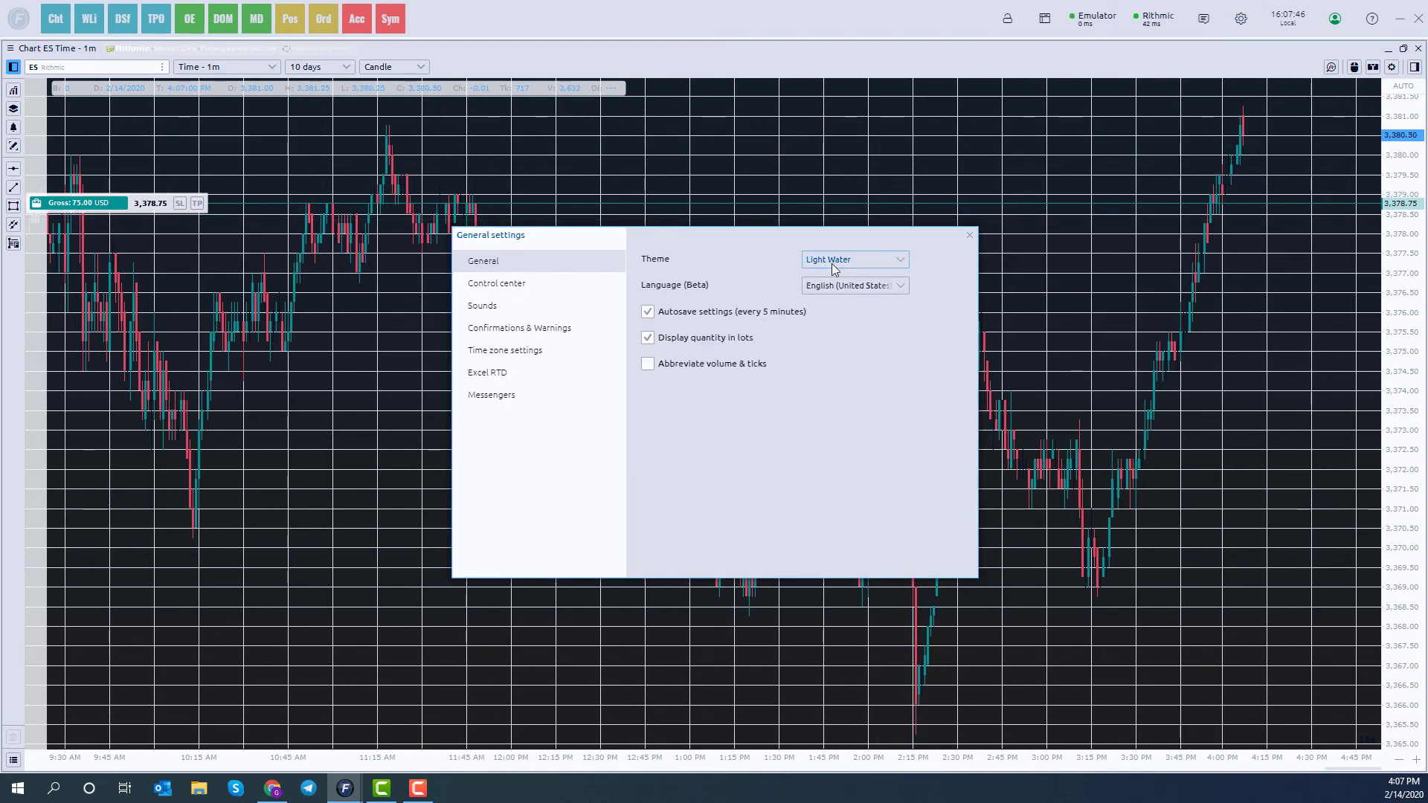
{"action": "left_click", "coordinate": [851, 259]}
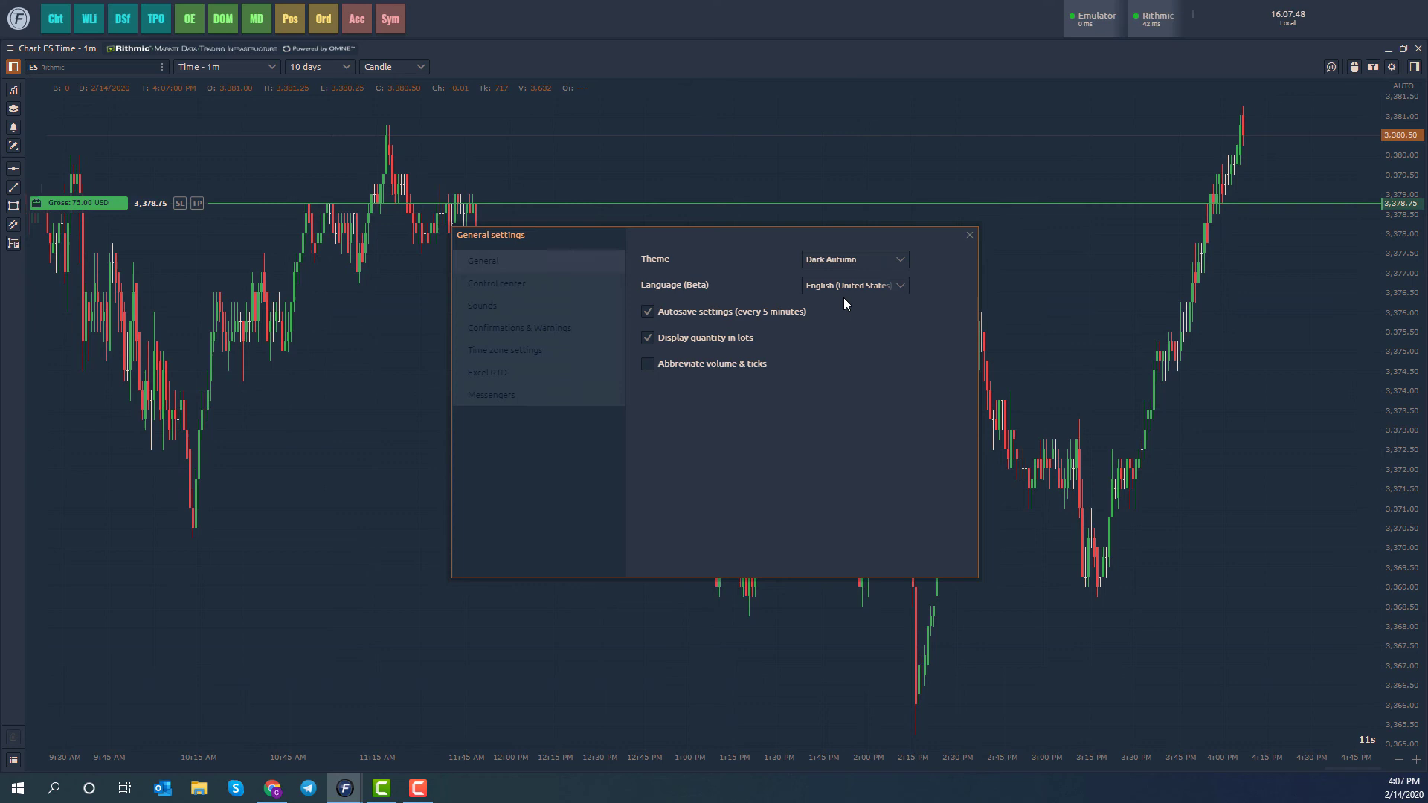